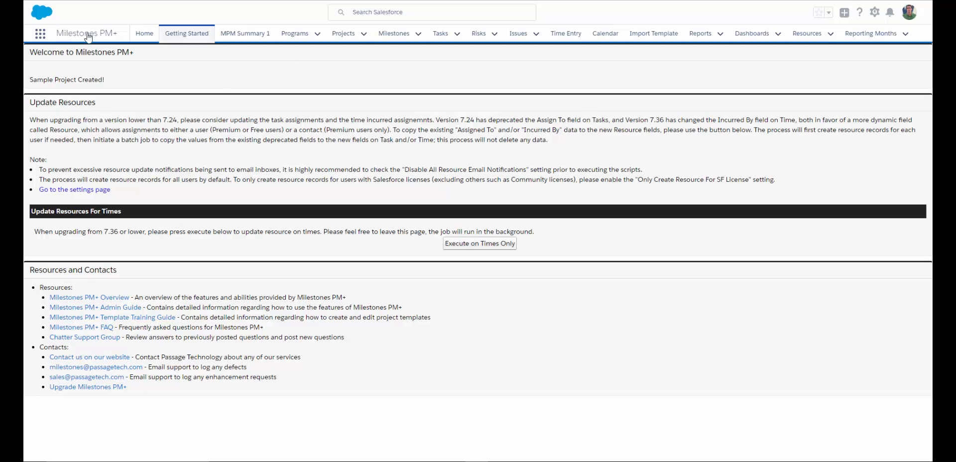
mouse_move(186, 34)
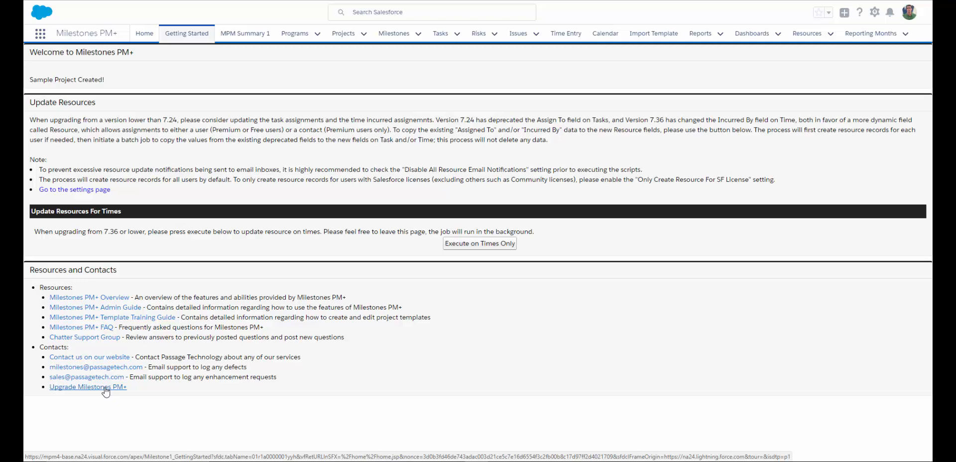
mouse_move(670, 197)
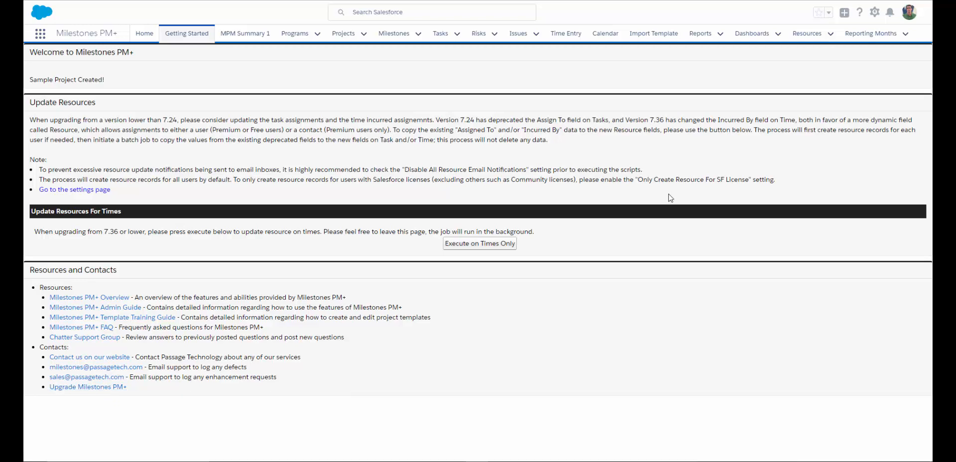
mouse_move(395, 33)
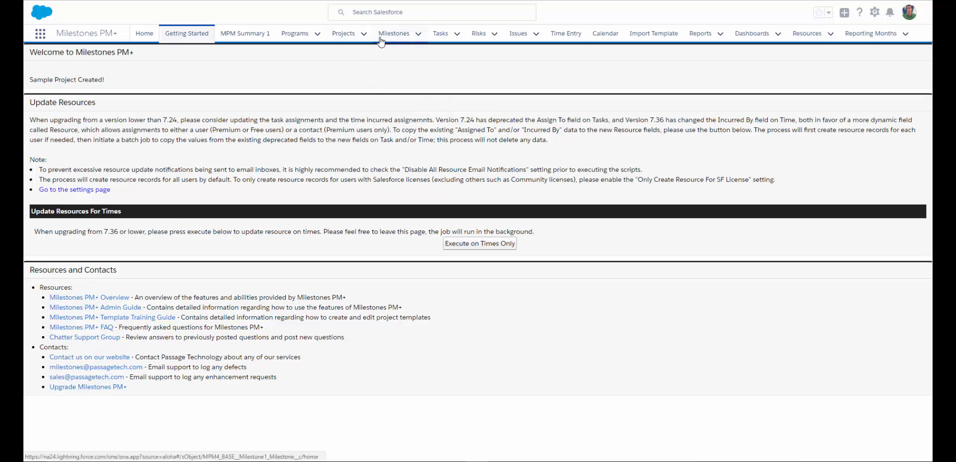
mouse_move(440, 34)
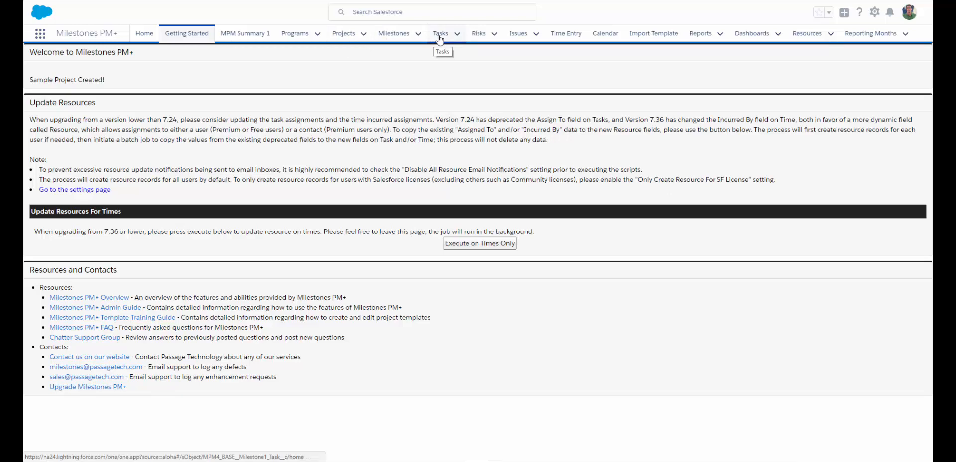
mouse_move(419, 49)
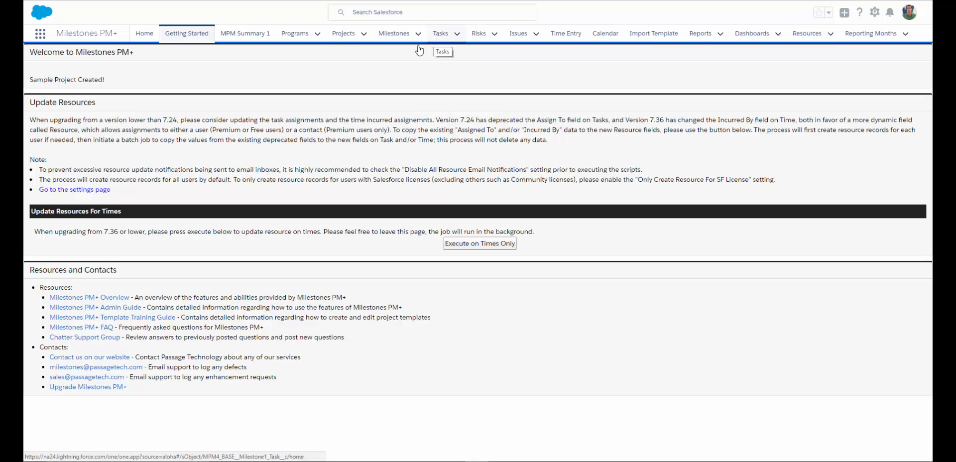
- Show the Recently Viewed programs: Web Apps Portfolio, New Product Launch, Project Delivery Program
left_click(294, 34)
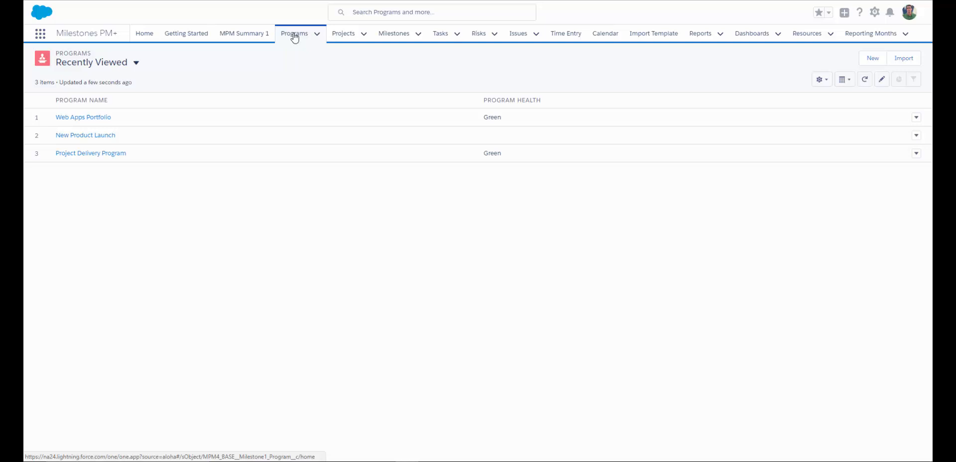
mouse_move(295, 34)
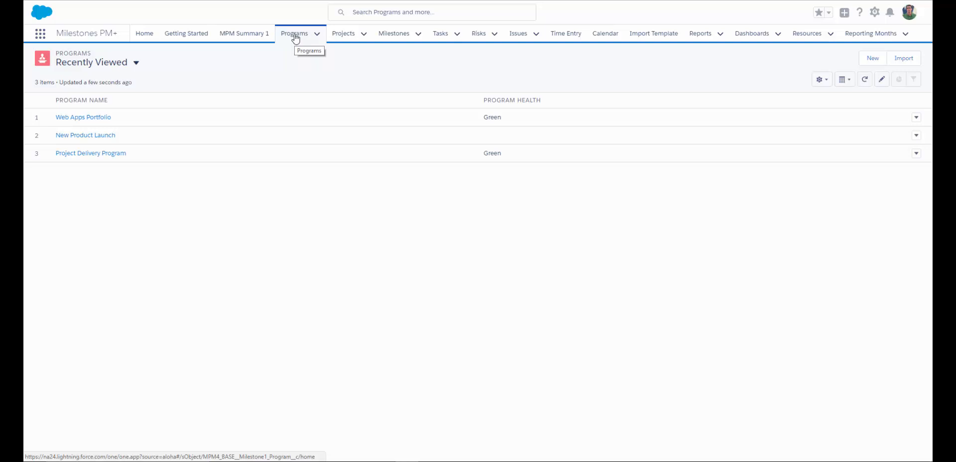
mouse_move(83, 117)
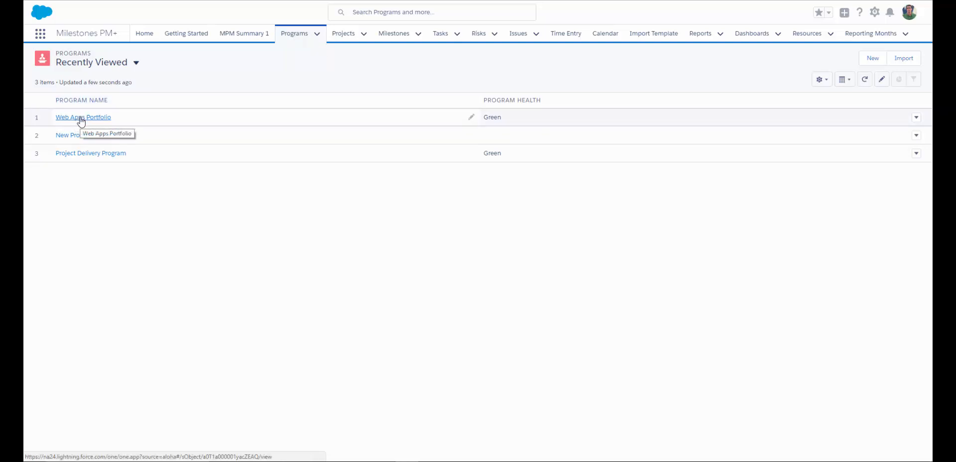
- Open Web Apps Portfolio and review its billable hours chart, details and Project Gantt View
left_click(83, 118)
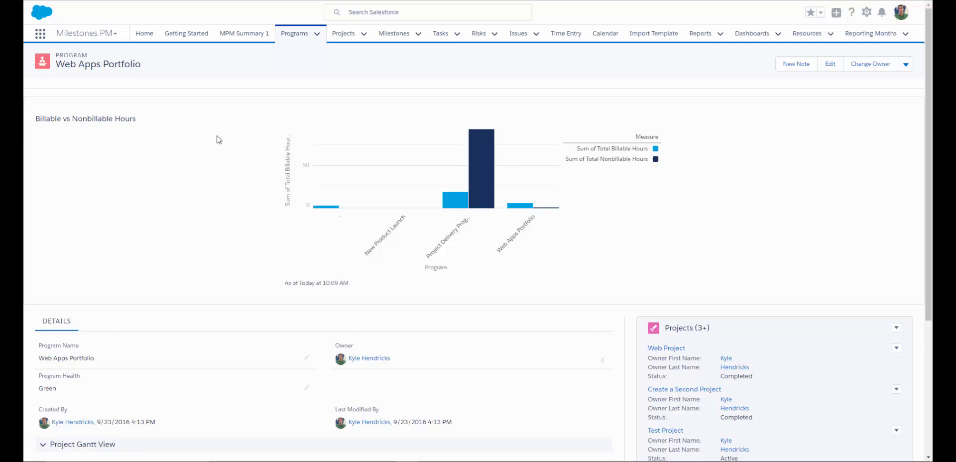
mouse_move(209, 165)
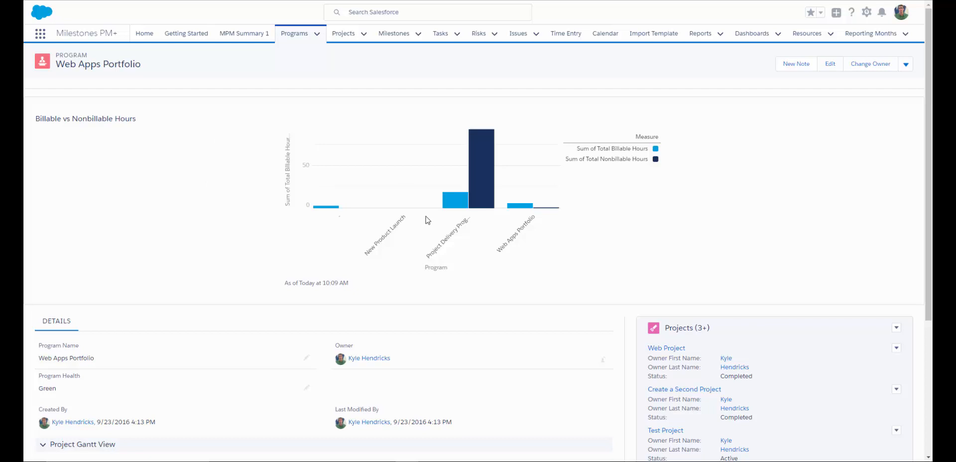
scroll("down", 3)
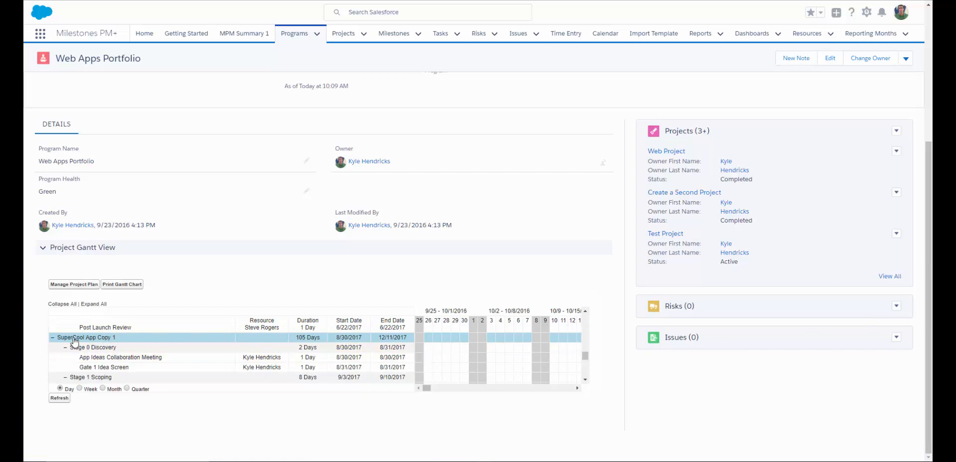
- Open SuperCool App Copy 1 from the Gantt view and bring up the Setup menu
left_click(88, 338)
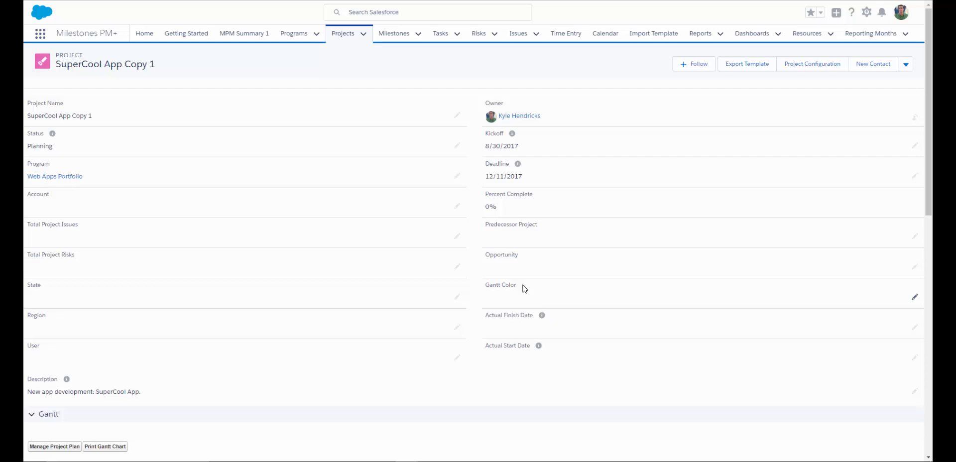
mouse_move(550, 291)
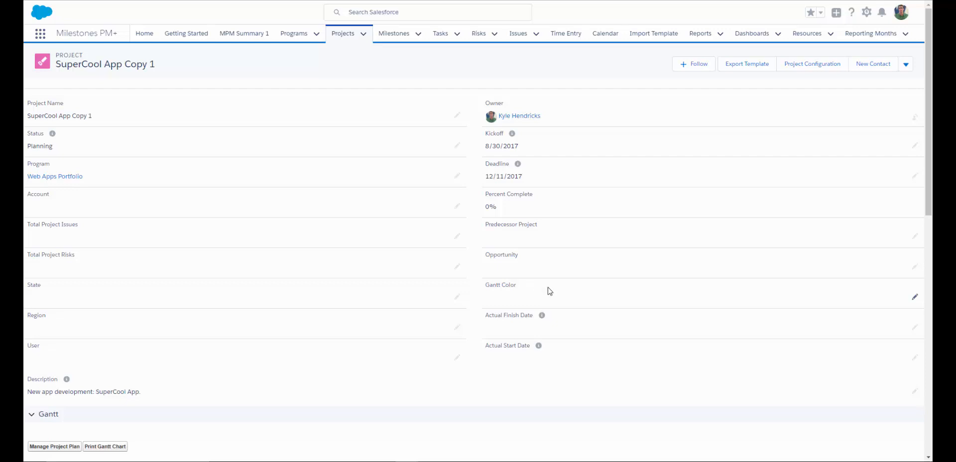
mouse_move(740, 103)
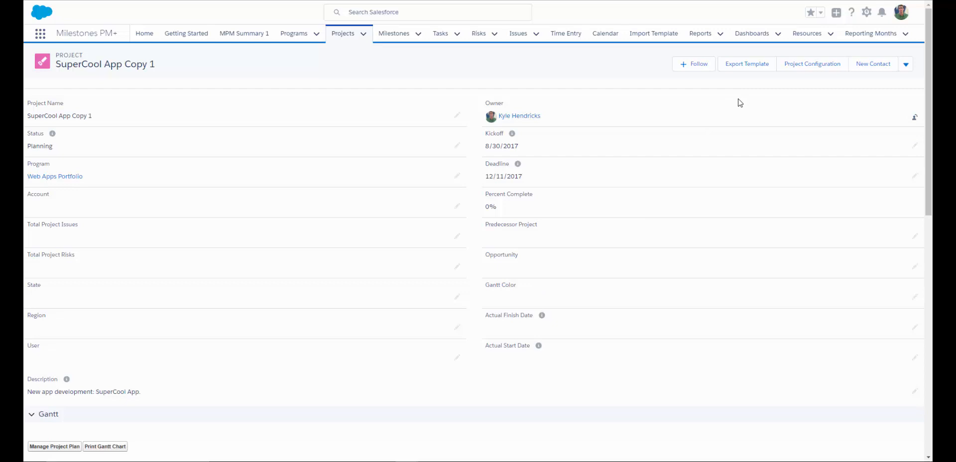
mouse_move(740, 116)
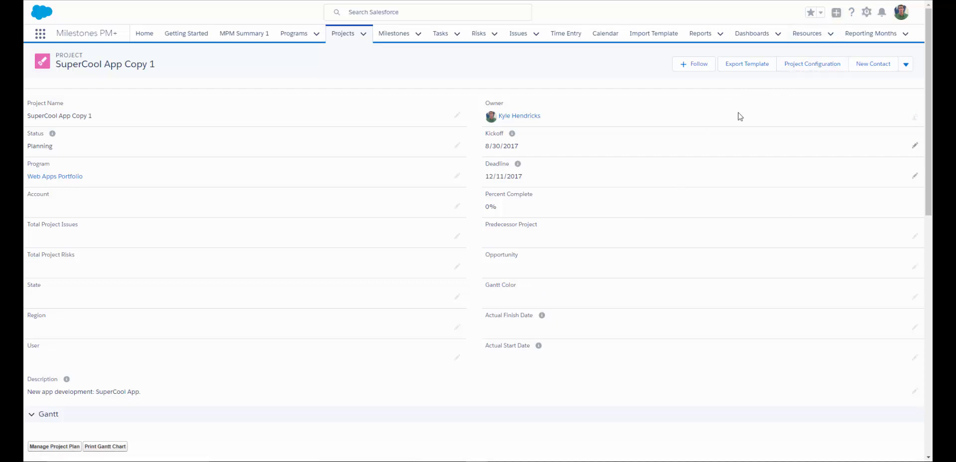
left_click(866, 12)
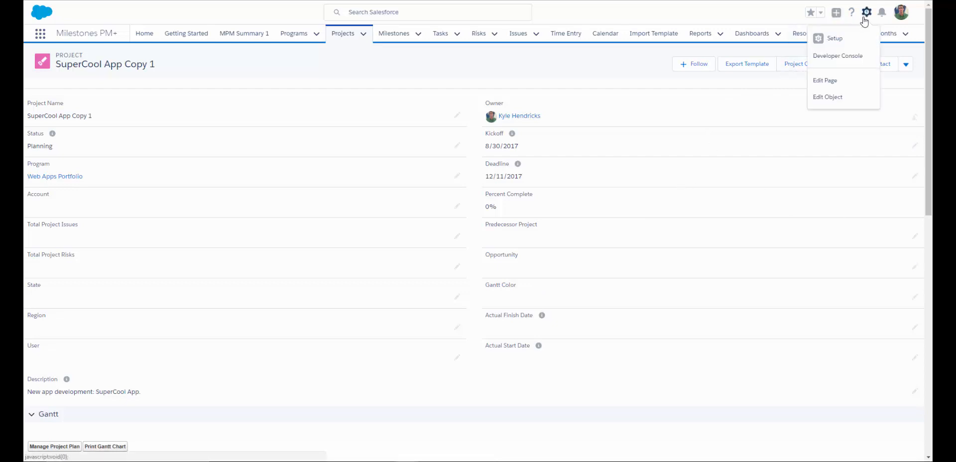
- Review the Project object's Fields & Relationships and open its Project Layout page layout
left_click(828, 97)
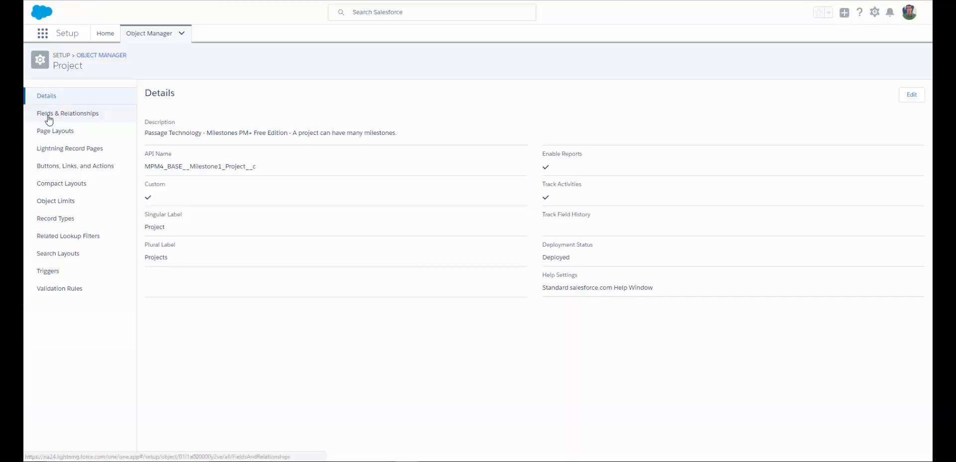
left_click(67, 113)
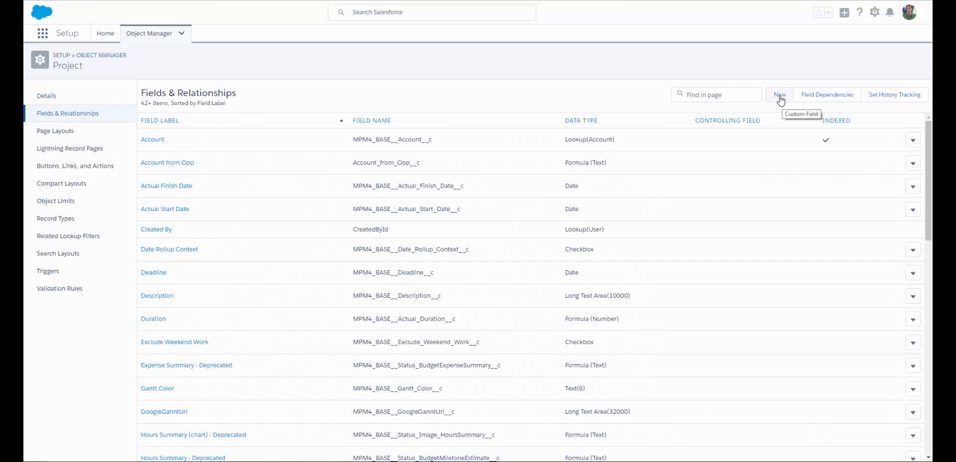
left_click(55, 131)
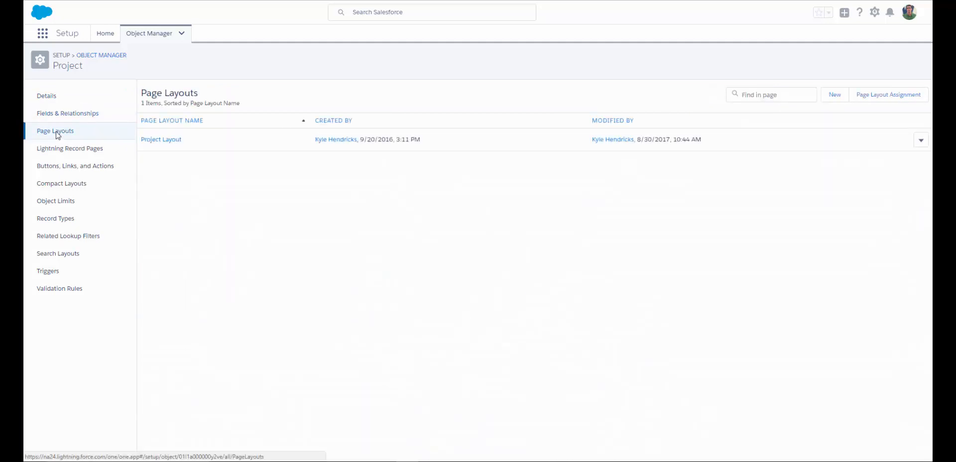
left_click(162, 139)
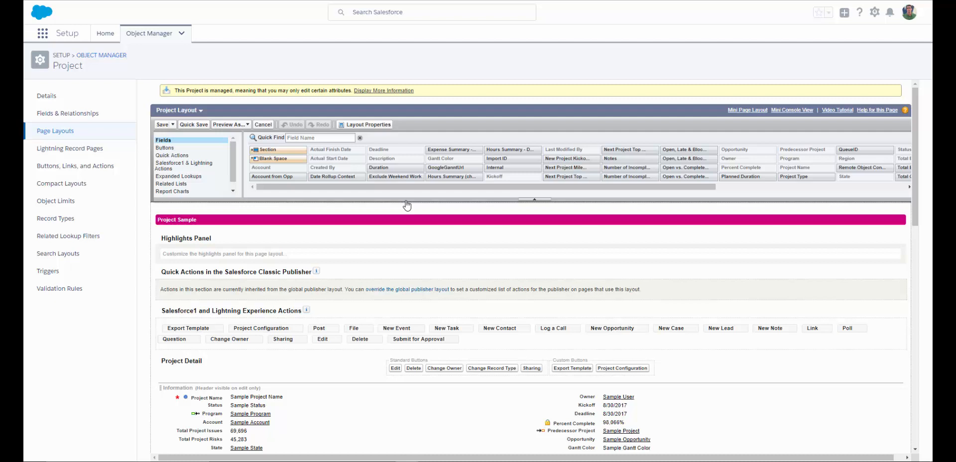
mouse_move(394, 177)
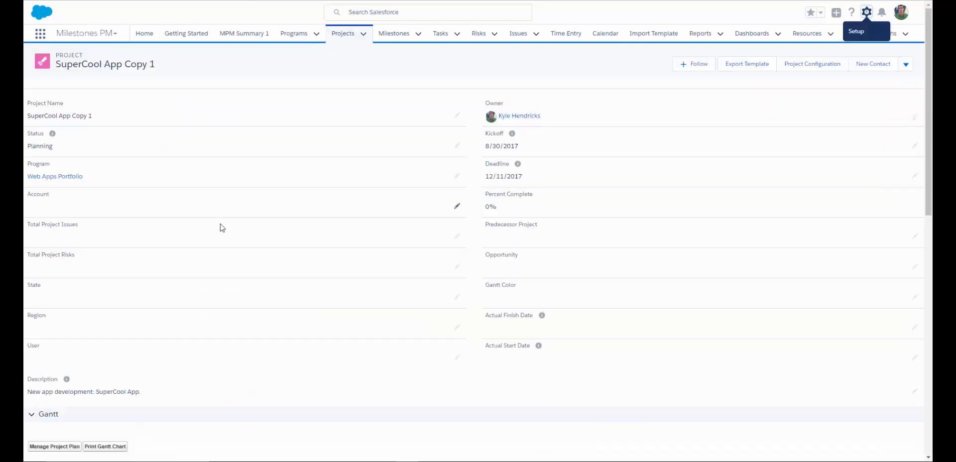
mouse_move(490, 295)
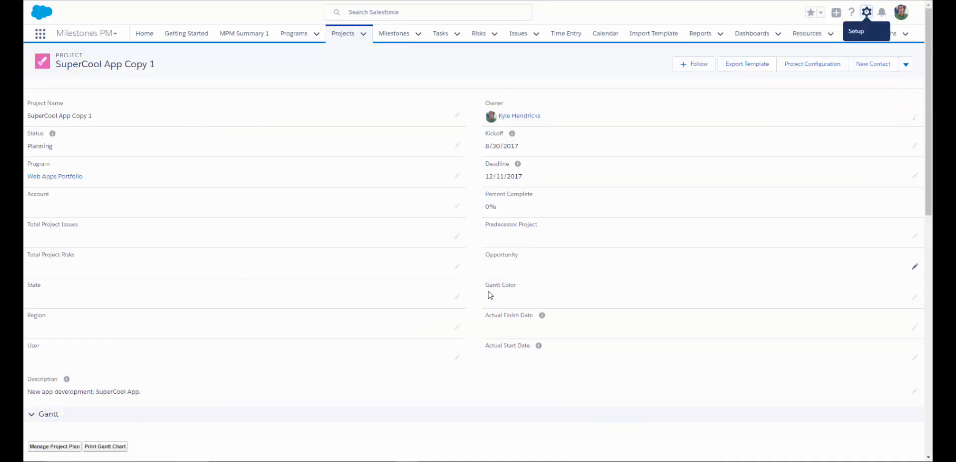
mouse_move(500, 287)
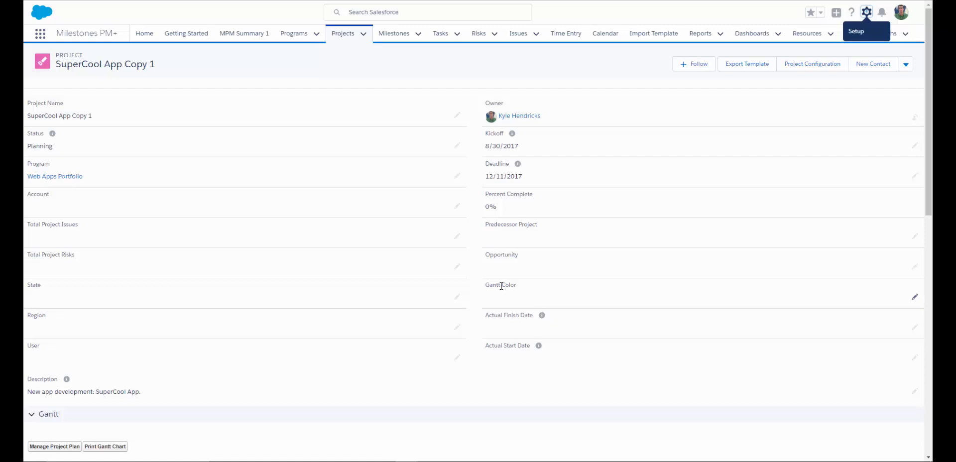
mouse_move(540, 289)
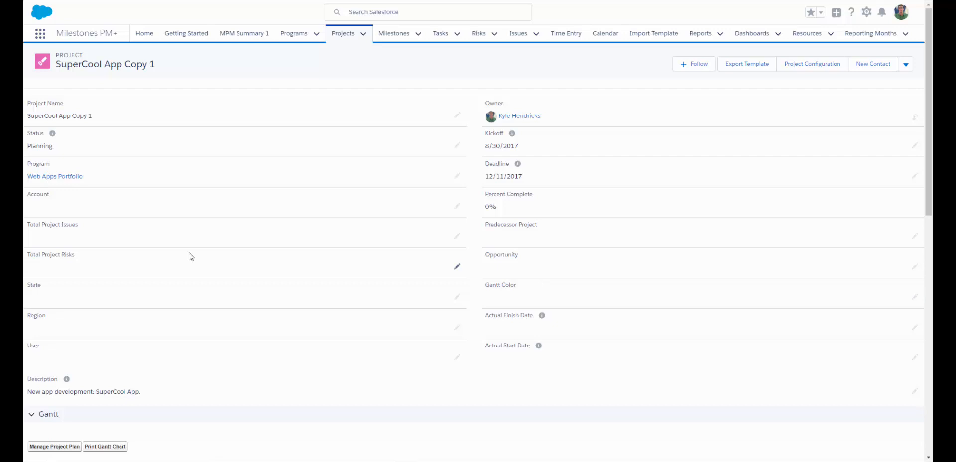
mouse_move(729, 74)
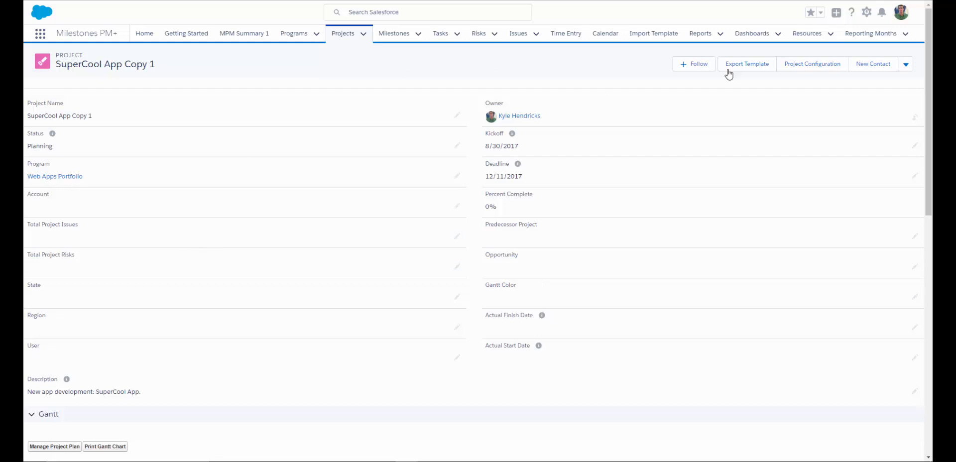
- Export SuperCool App Copy 1 as an XML template and move it to the Milestones PM Folder
left_click(746, 64)
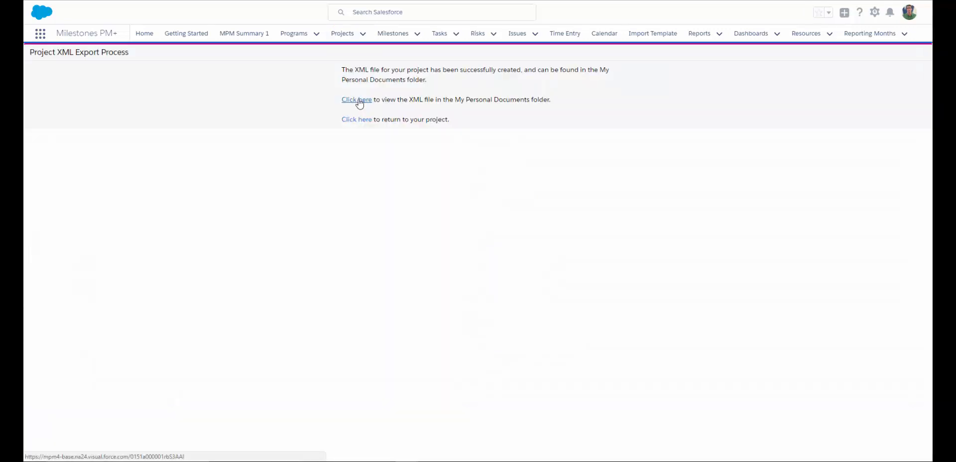
left_click(357, 99)
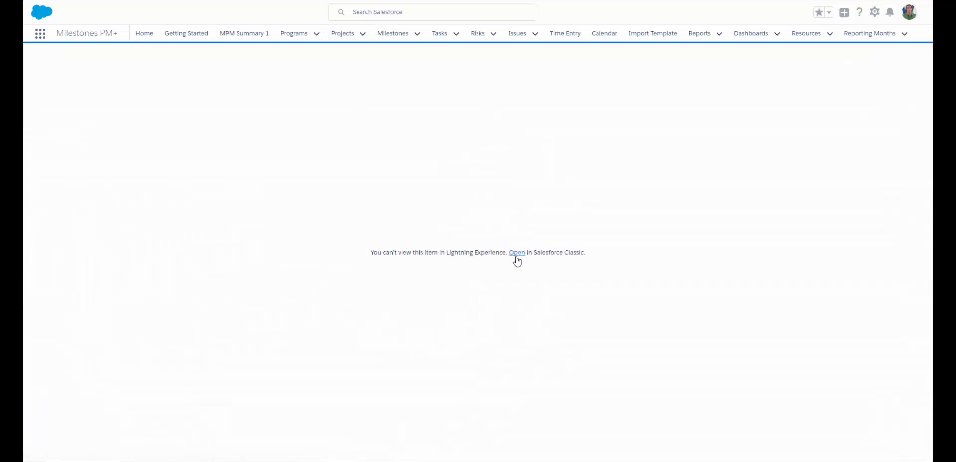
left_click(517, 252)
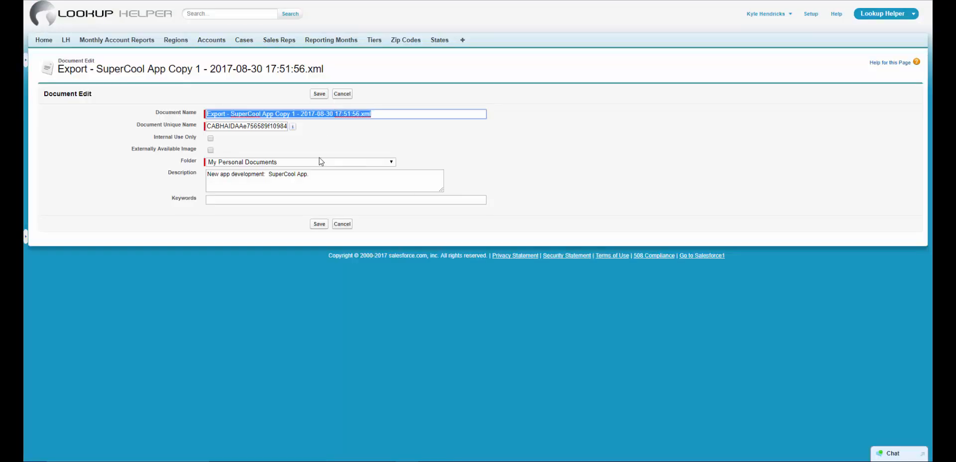
left_click(299, 162)
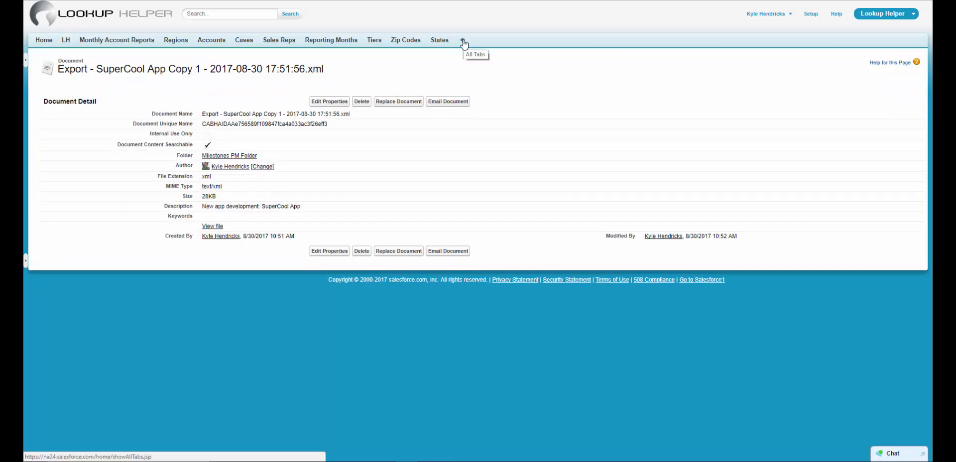
- Show All Tabs in Salesforce Classic and scroll to the Import Template link
left_click(462, 40)
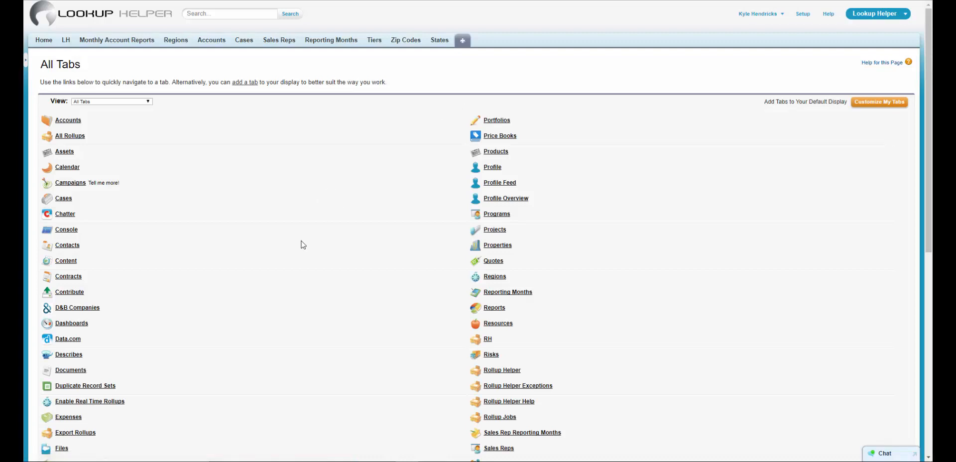
scroll("down", 3)
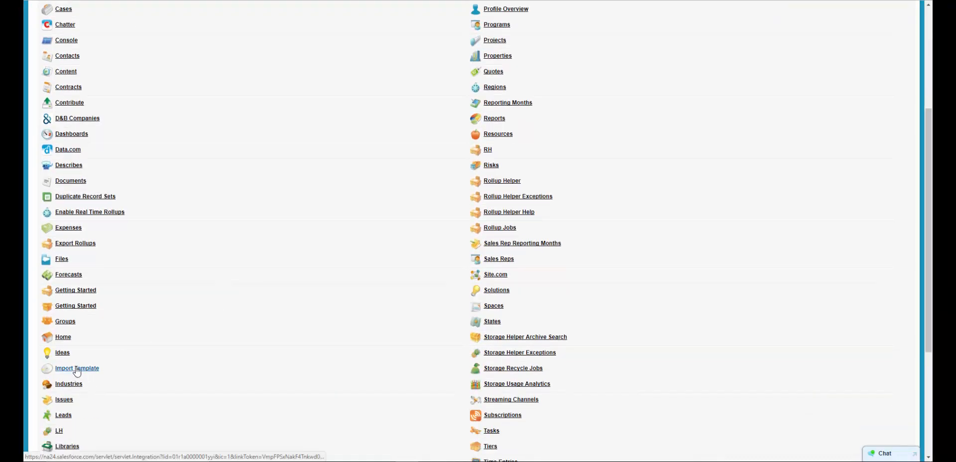
- Import a template XML from the Milestones PM Folder to create SuperCool App Copy 1 Copy 1
left_click(77, 367)
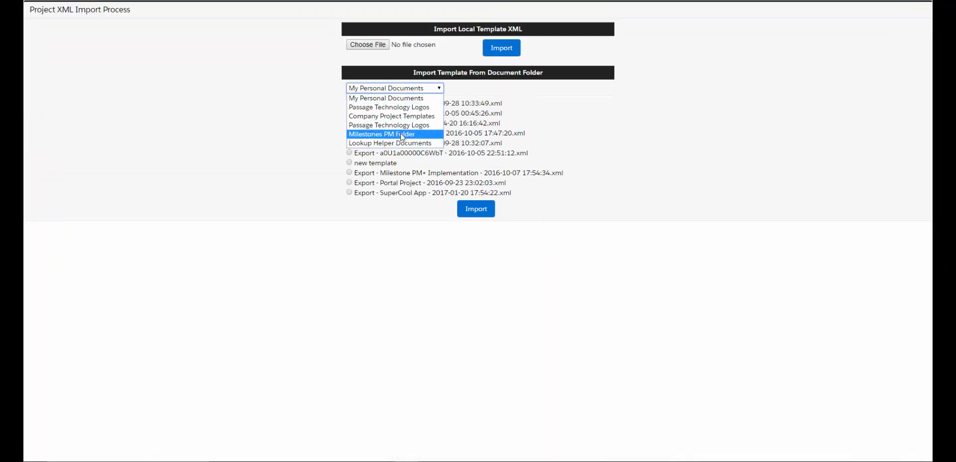
left_click(382, 134)
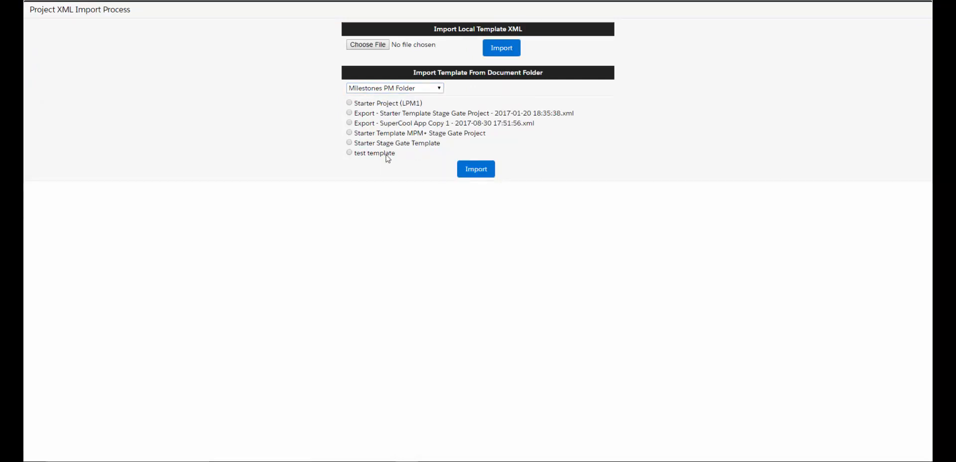
left_click(477, 169)
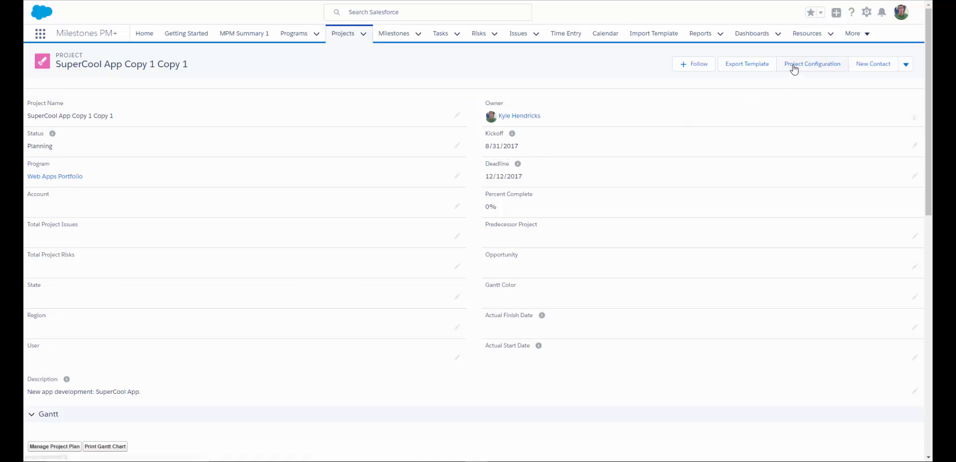
- Set the New Project Kickoff Date to 9/7/2017 in Project Configuration and view the rescheduled Gantt
left_click(812, 64)
type("9/7/2017")
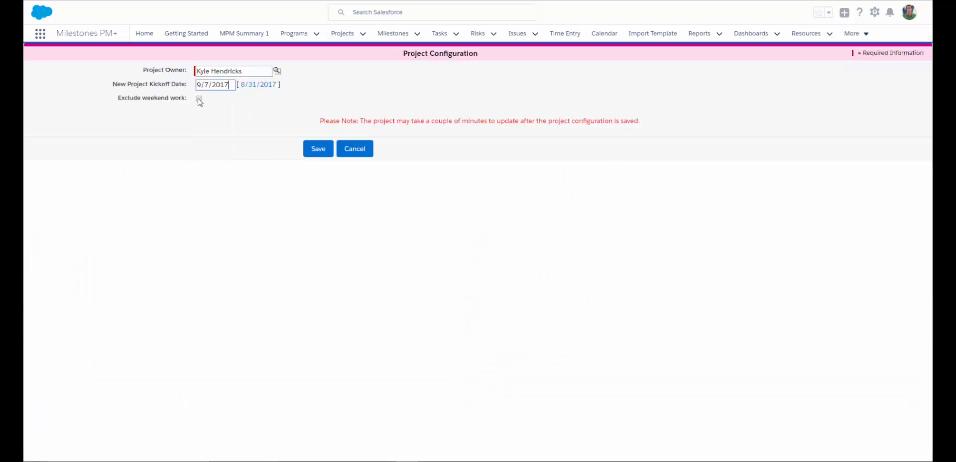
left_click(318, 148)
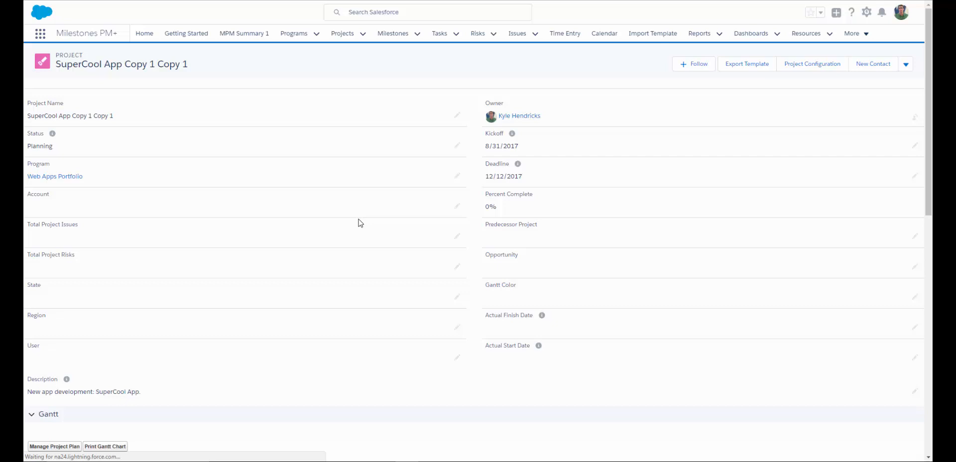
scroll("down", 3)
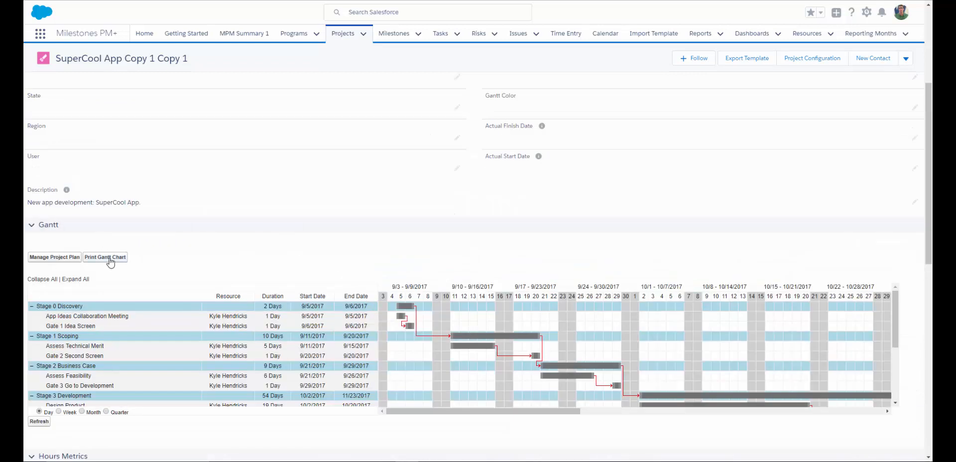
mouse_move(54, 257)
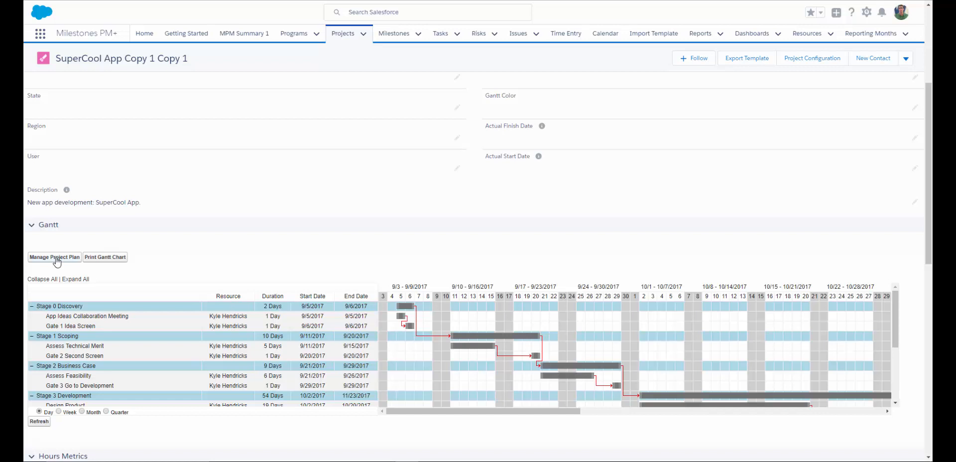
- Open Manage Project Plan listing Discovery, Scoping and Business Case stages with owners
left_click(54, 257)
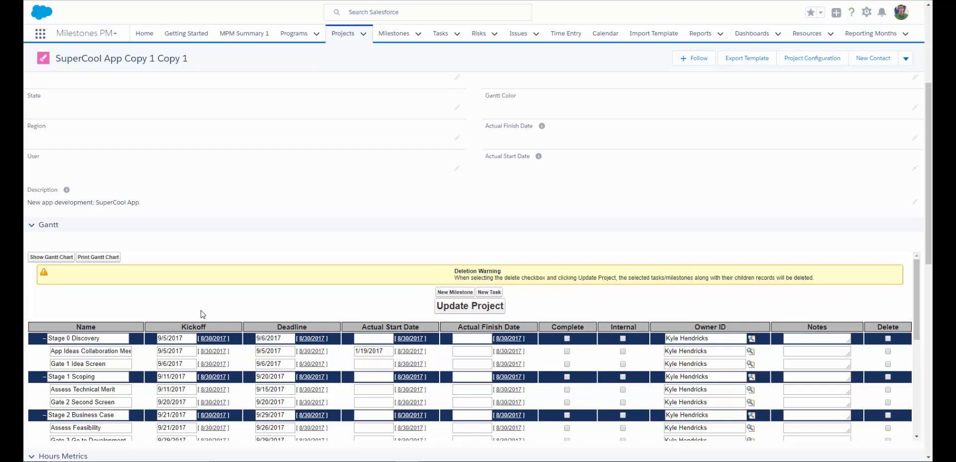
mouse_move(207, 326)
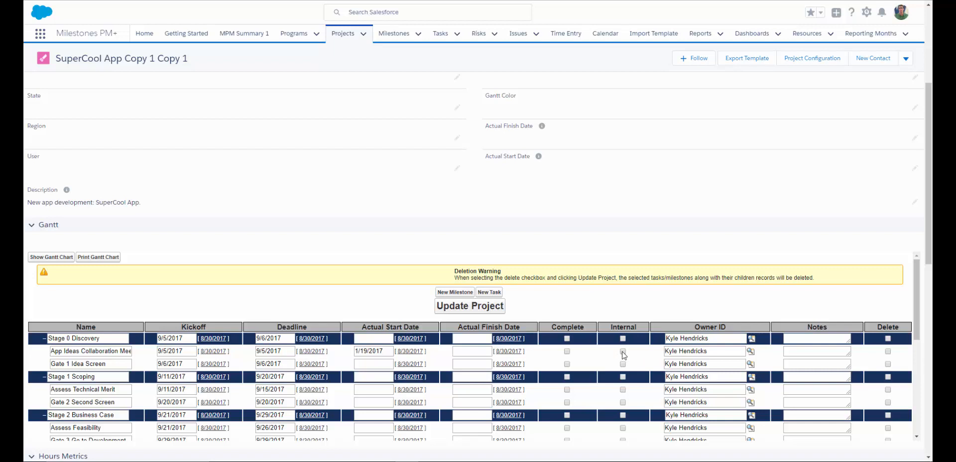
mouse_move(617, 333)
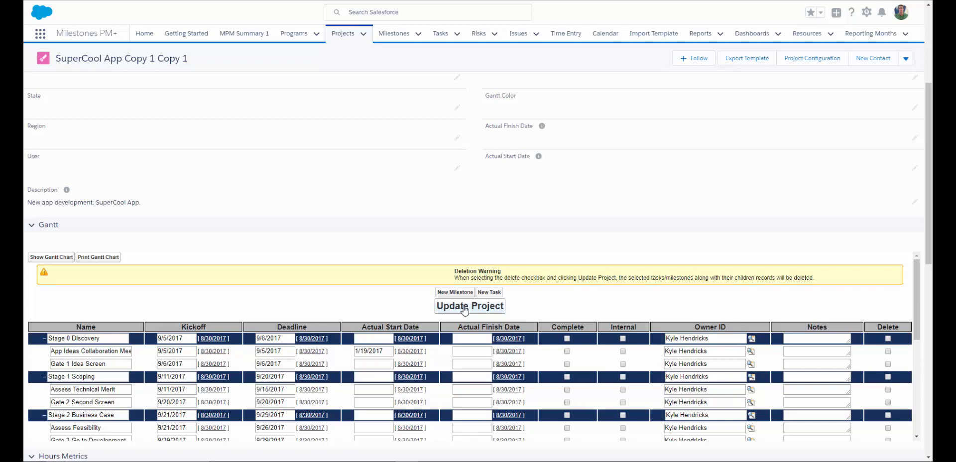
mouse_move(317, 318)
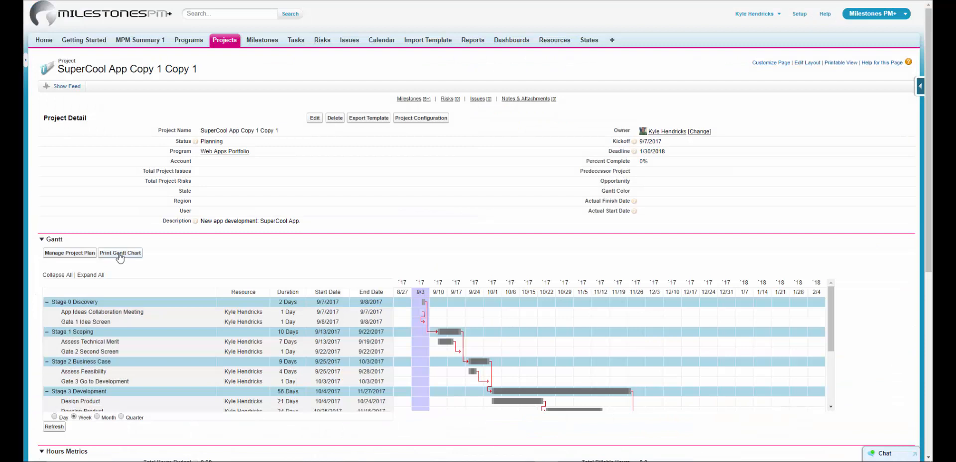
- Open Print Gantt Chart and set the item filter to External, then back to All
left_click(121, 252)
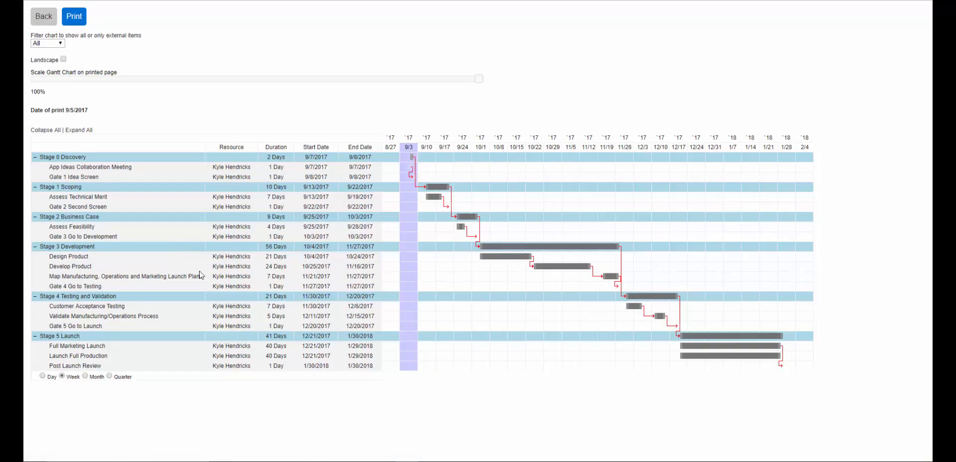
left_click(48, 42)
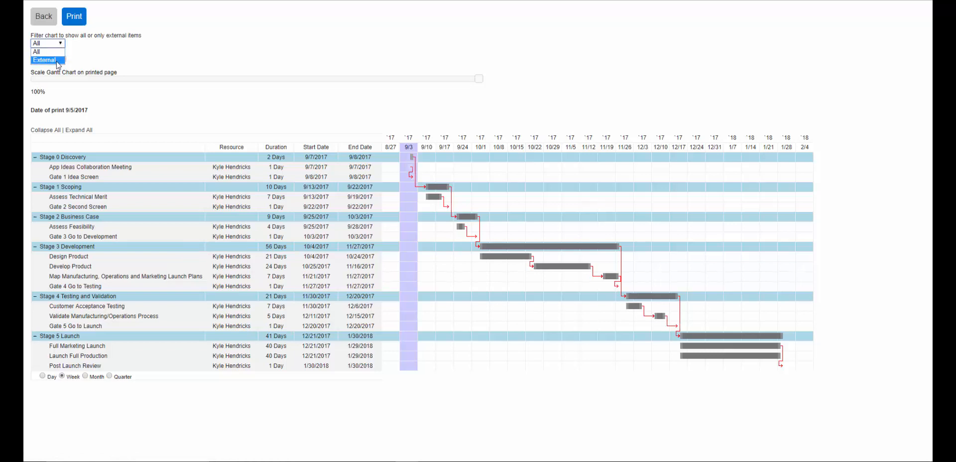
left_click(42, 60)
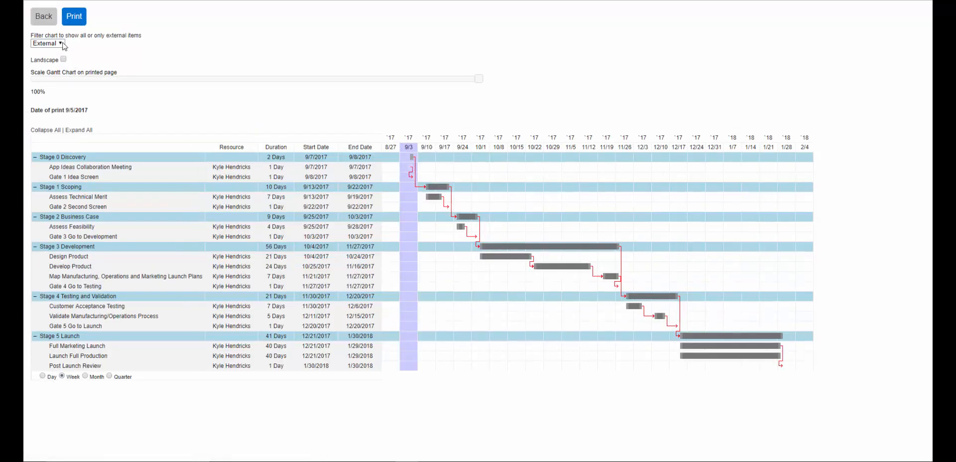
left_click(47, 43)
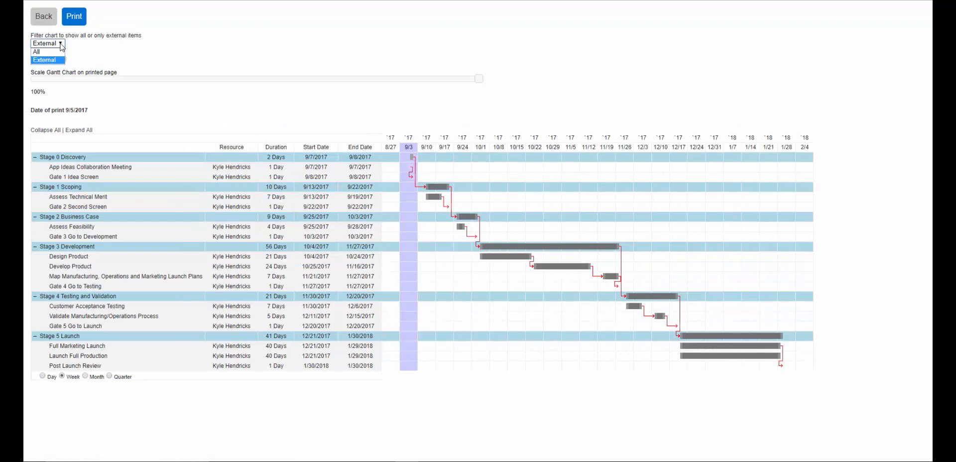
left_click(36, 51)
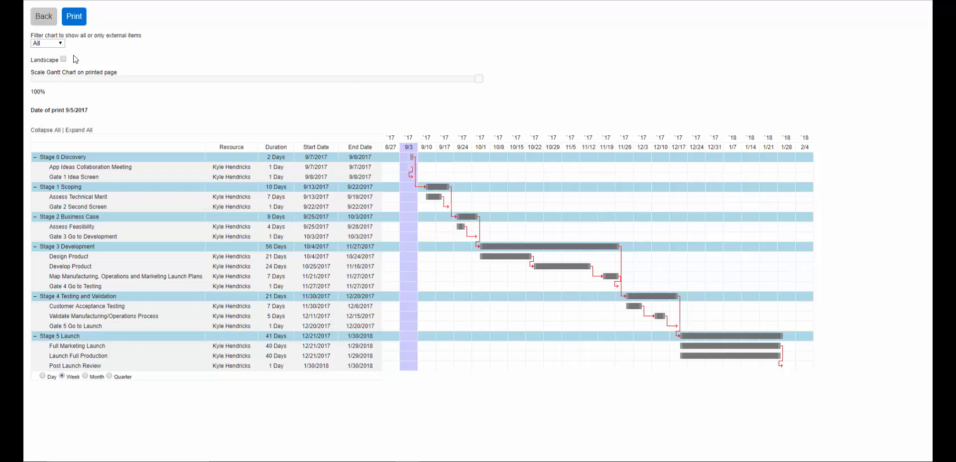
- Switch the printout to landscape, scale it to 50% and return to the project
left_click(63, 58)
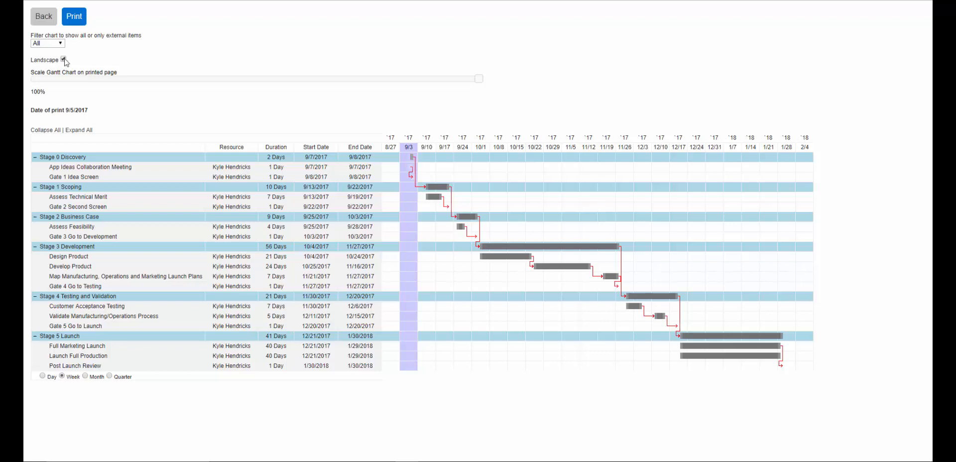
left_click_drag(479, 79, 311, 79)
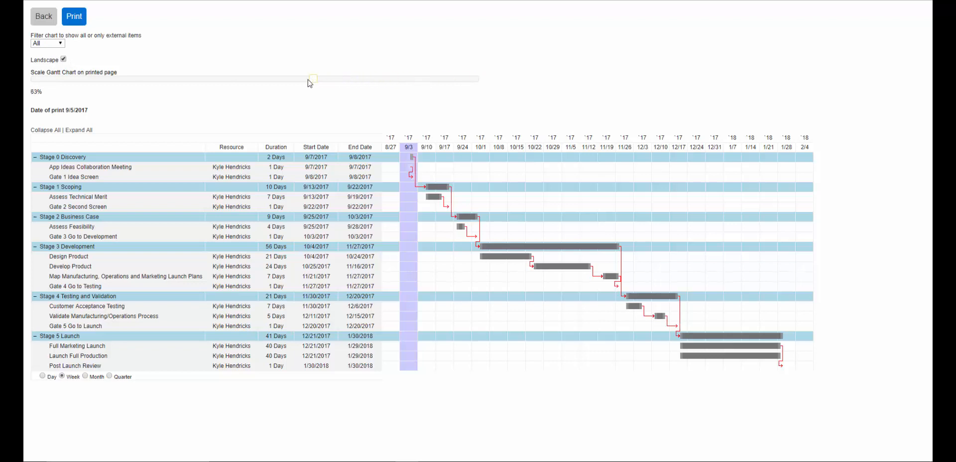
left_click_drag(309, 78, 288, 79)
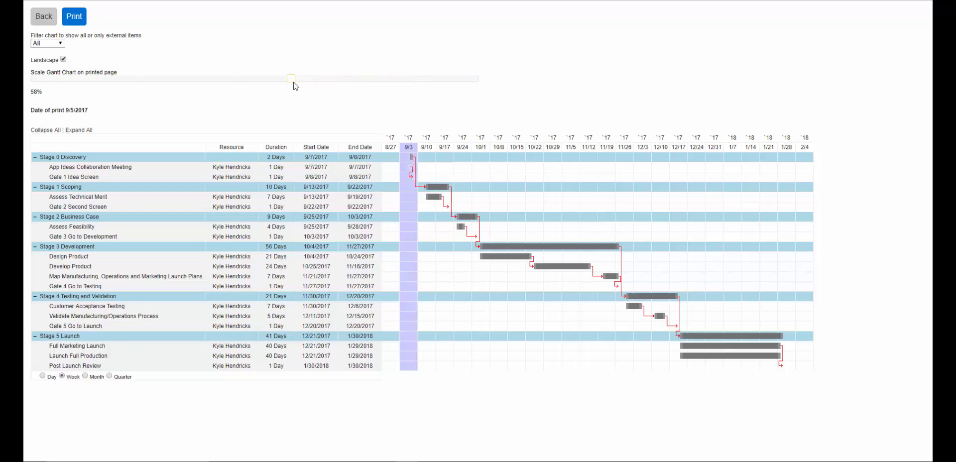
left_click(74, 16)
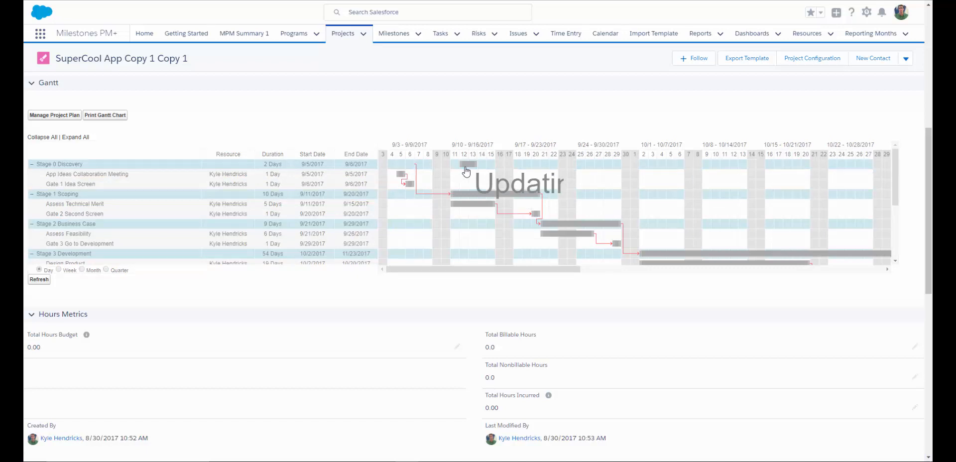
- Refresh the Gantt so Discovery starts 9/12/2017 and display it by week
left_click(39, 279)
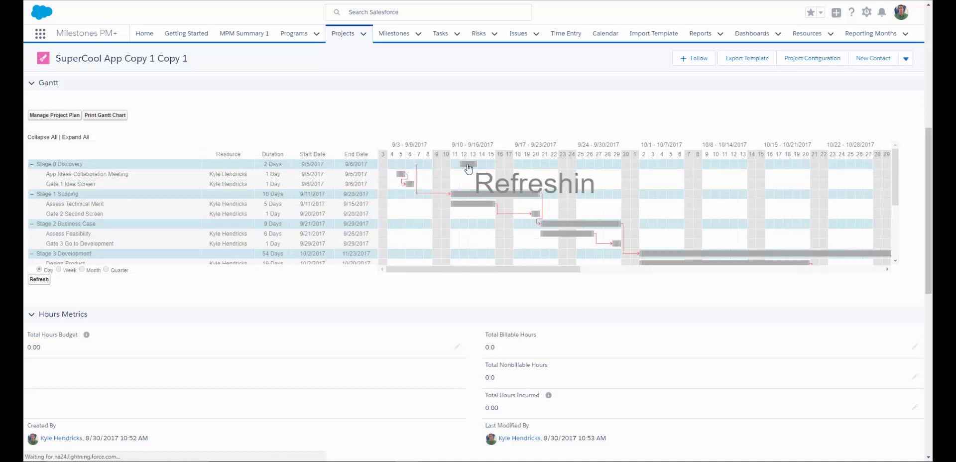
left_click(39, 279)
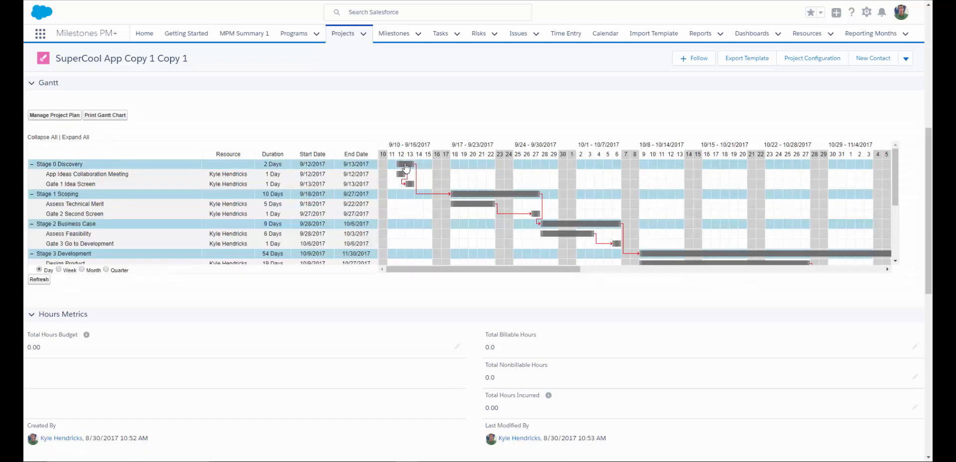
mouse_move(405, 164)
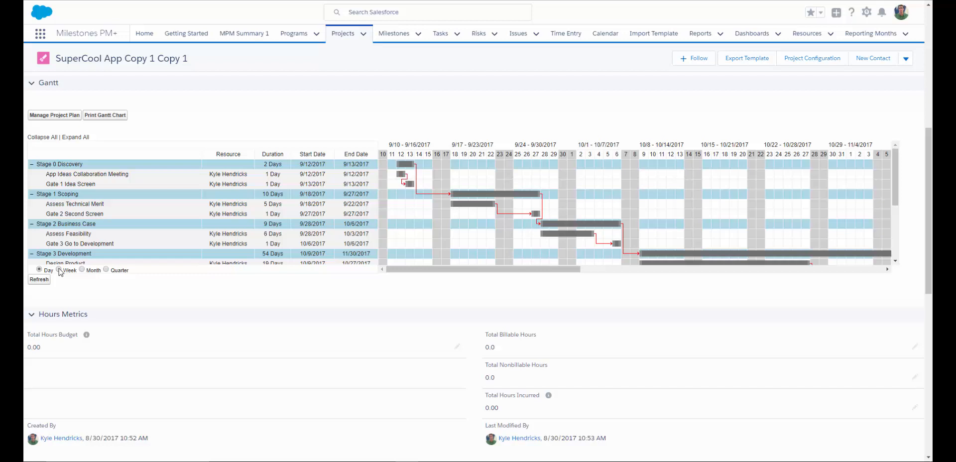
left_click(58, 279)
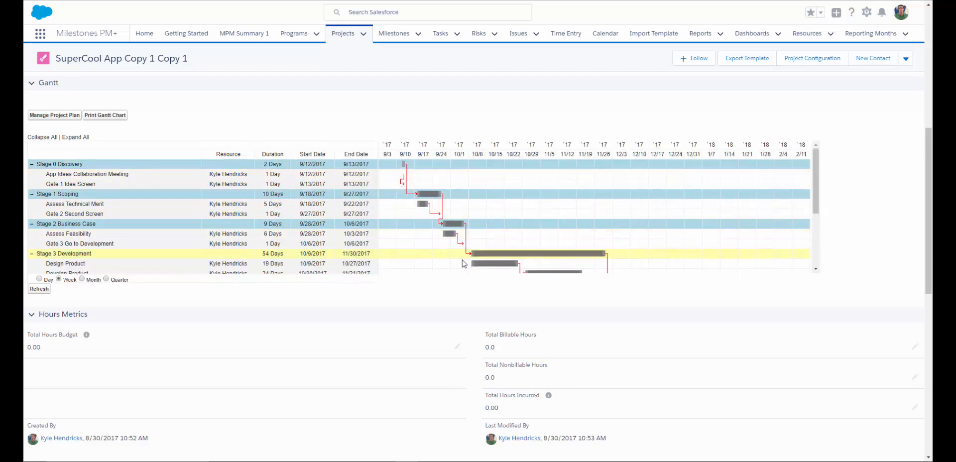
- Scroll the project's Related tab down to the Milestones, Risks and Issues lists
scroll("down", 3)
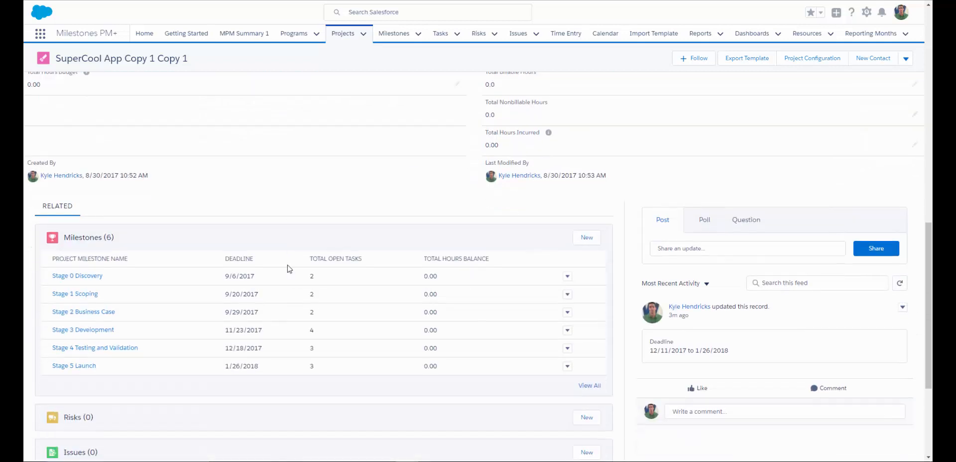
scroll("down", 3)
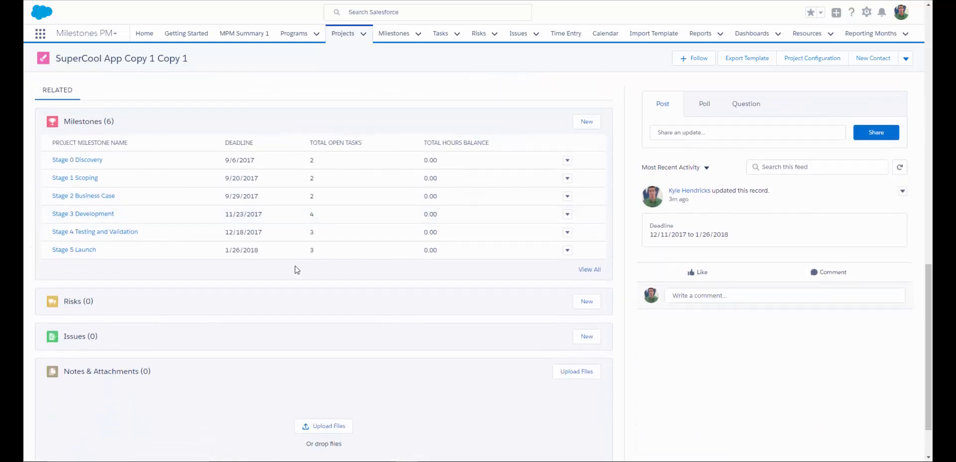
mouse_move(443, 263)
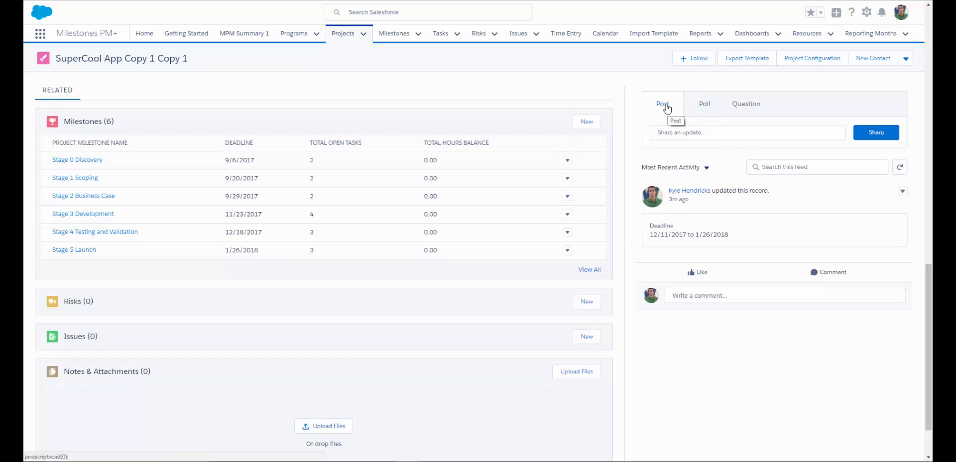
mouse_move(692, 133)
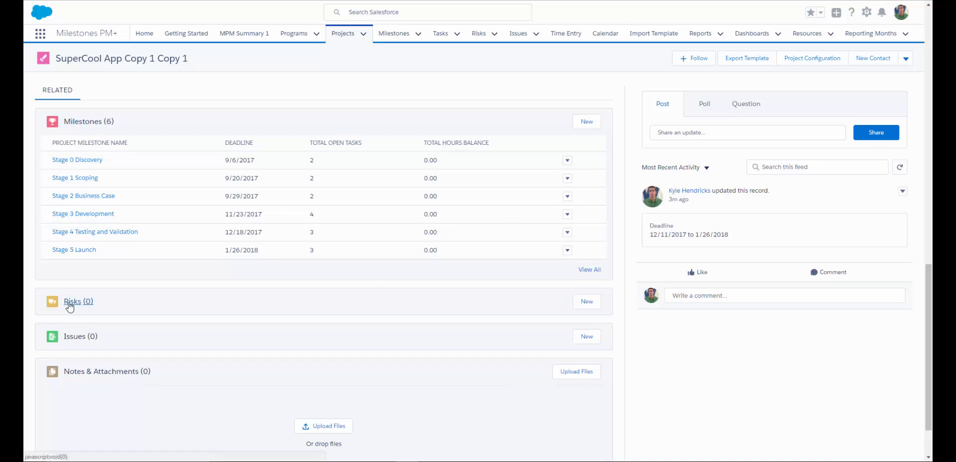
mouse_move(71, 301)
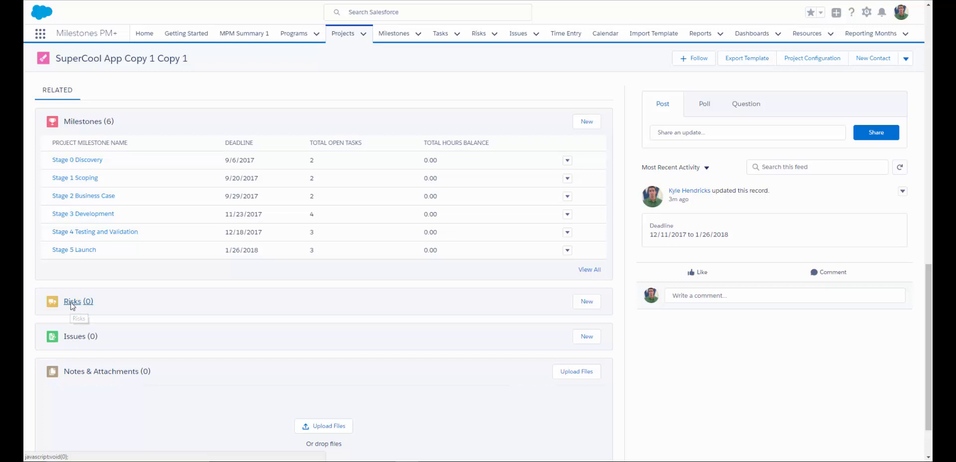
mouse_move(590, 308)
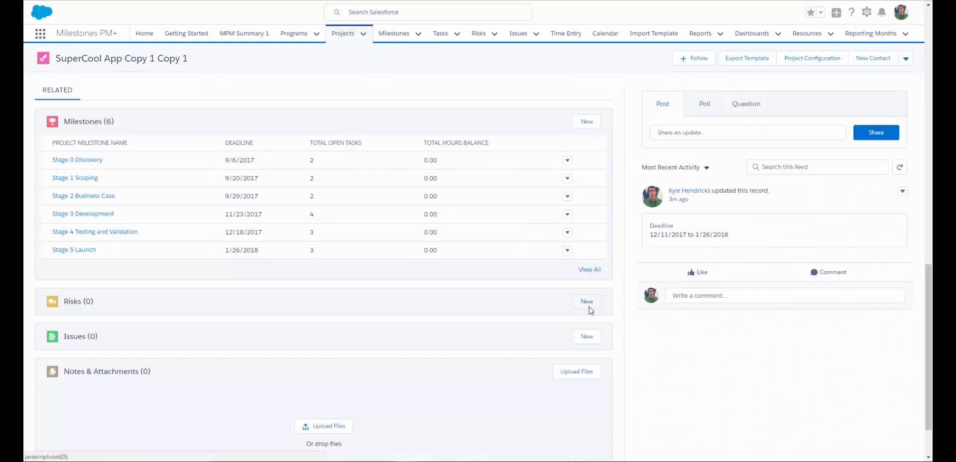
left_click(586, 301)
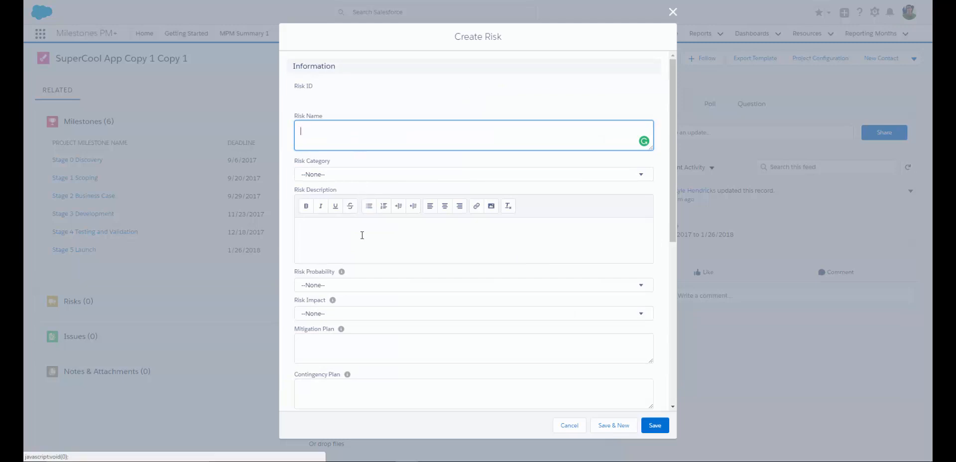
mouse_move(391, 327)
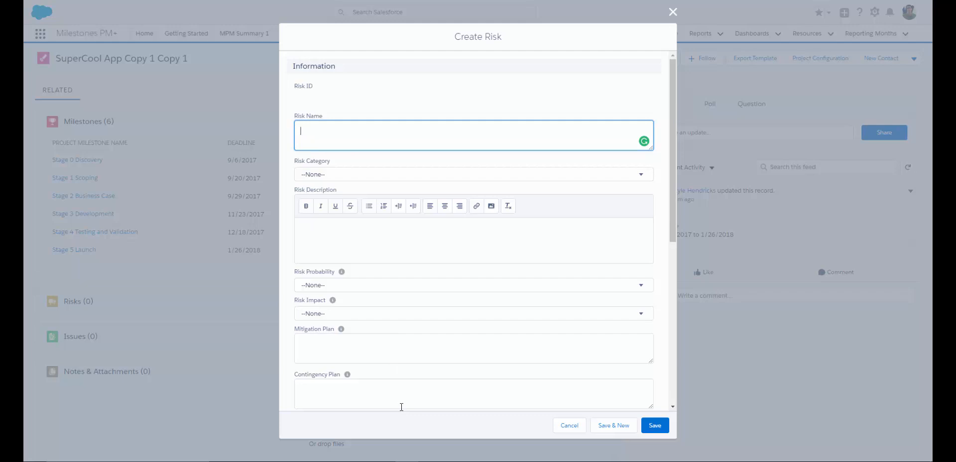
mouse_move(569, 426)
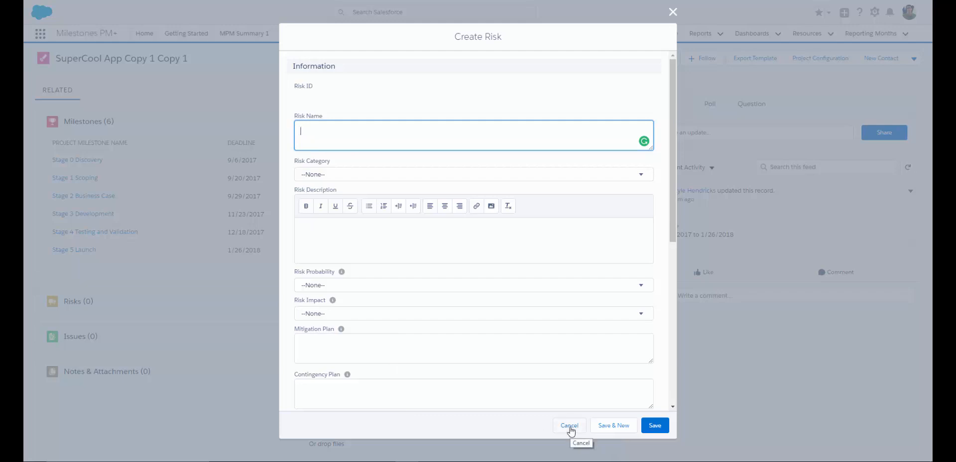
left_click(569, 425)
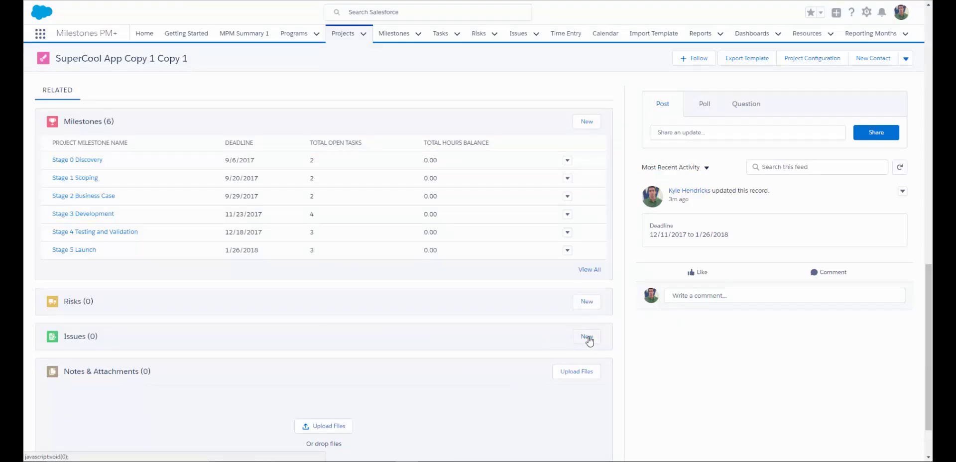
left_click(585, 338)
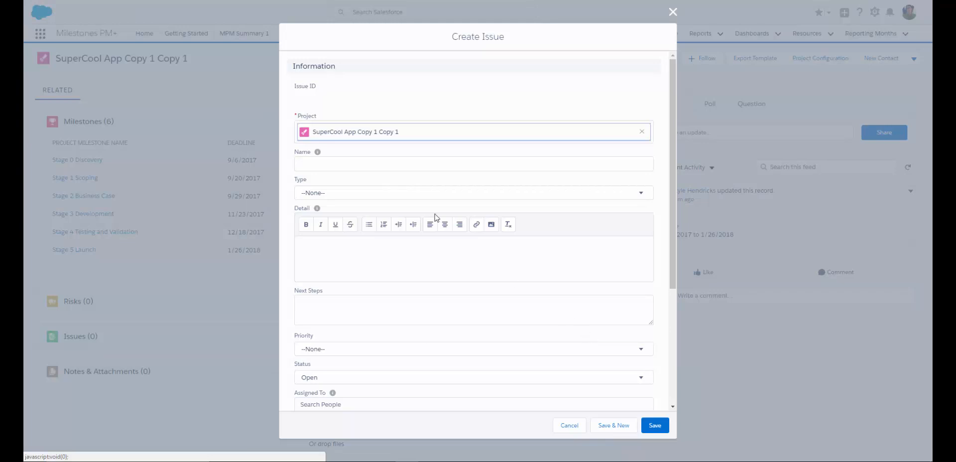
mouse_move(428, 362)
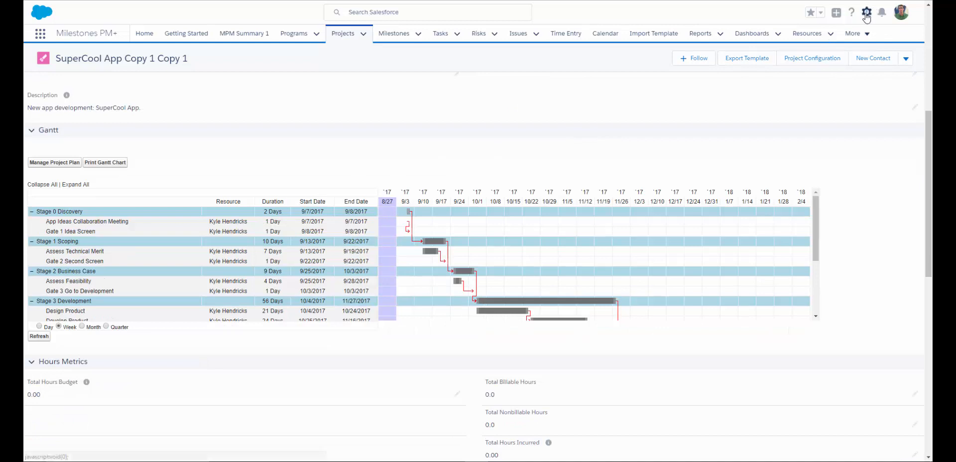
- From Setup, find Custom Settings via Quick Find 'Custom' and manage Milestone1 Settings values
left_click(867, 12)
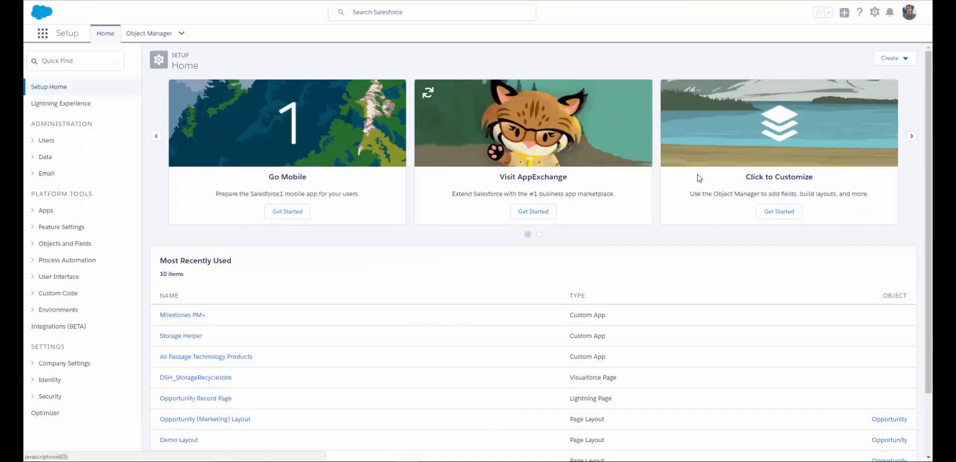
type("Custom")
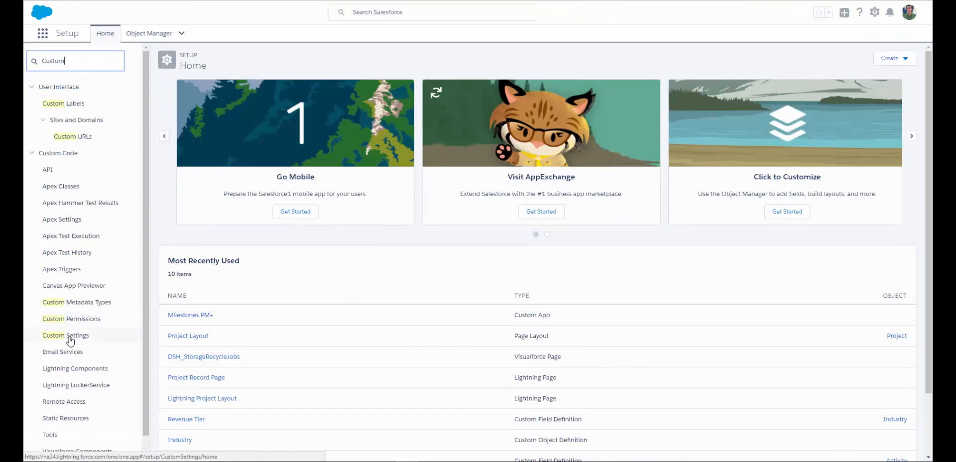
left_click(66, 335)
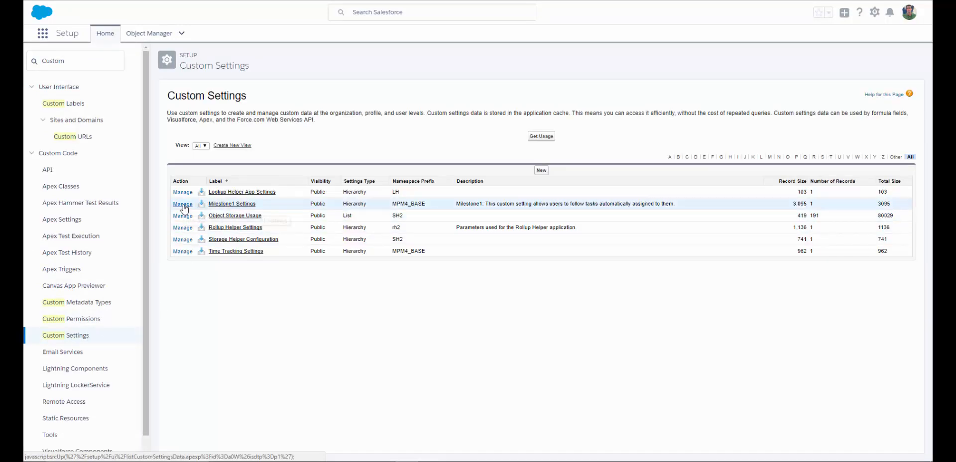
left_click(182, 203)
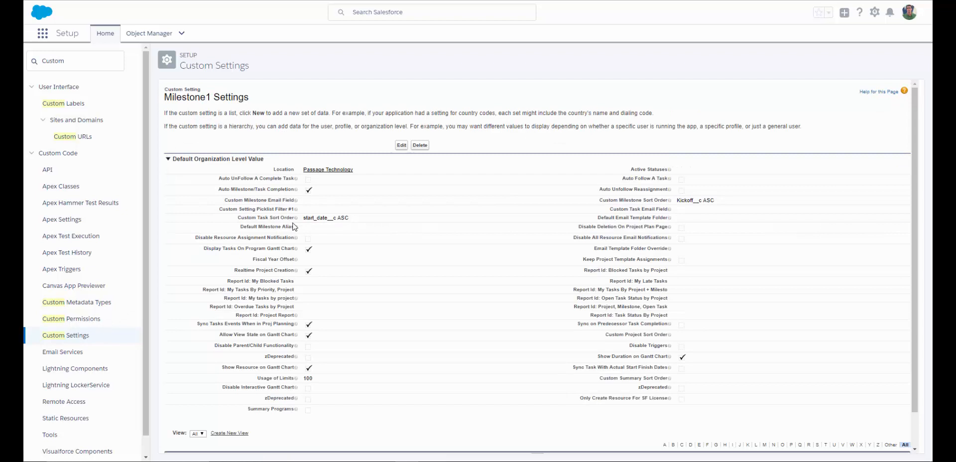
mouse_move(297, 218)
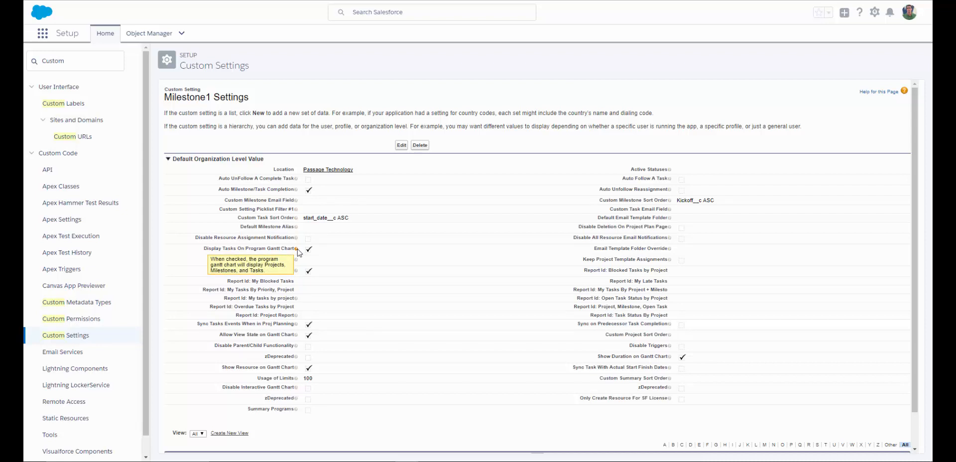
mouse_move(297, 370)
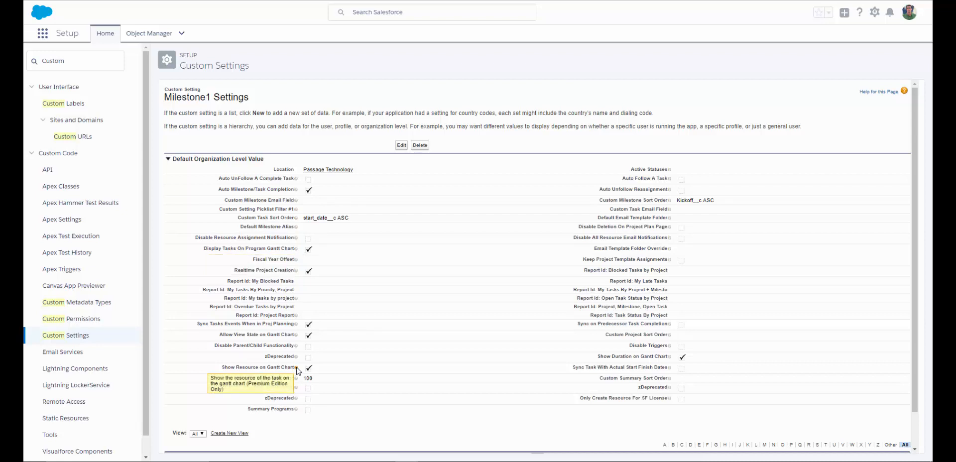
mouse_move(669, 358)
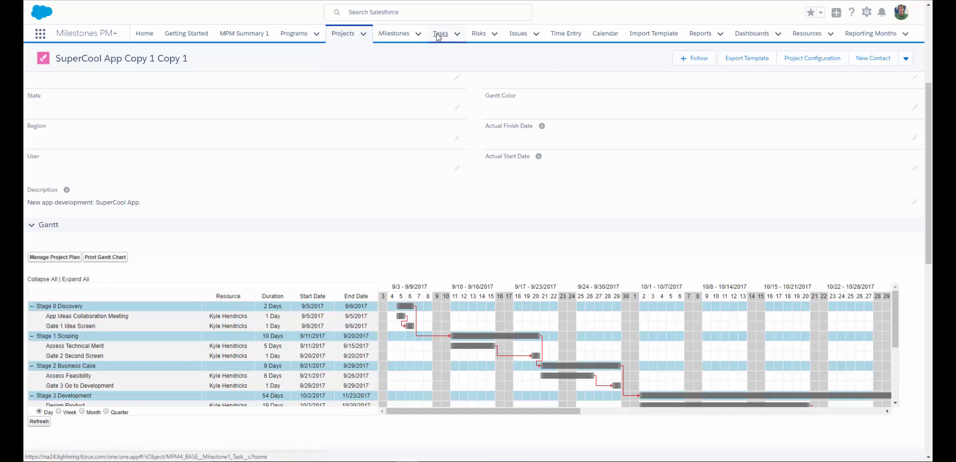
- Show the Tasks list displayed as a Kanban board grouped by status
left_click(441, 33)
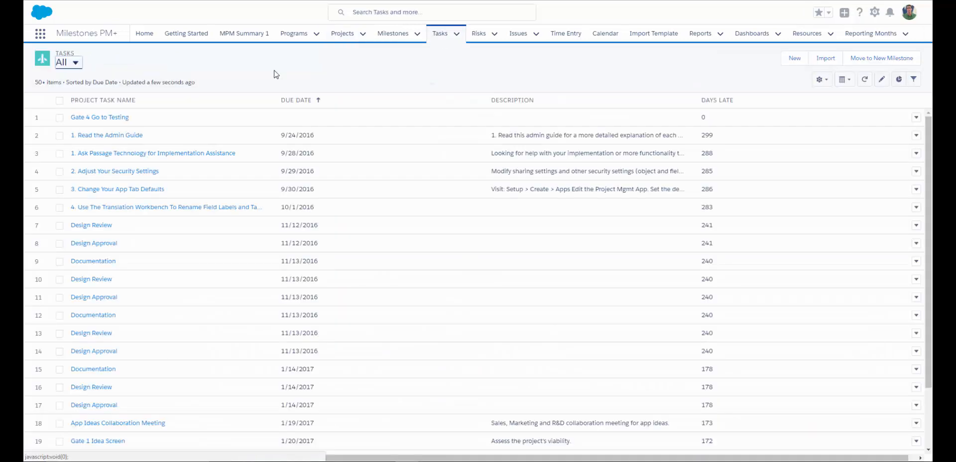
mouse_move(194, 73)
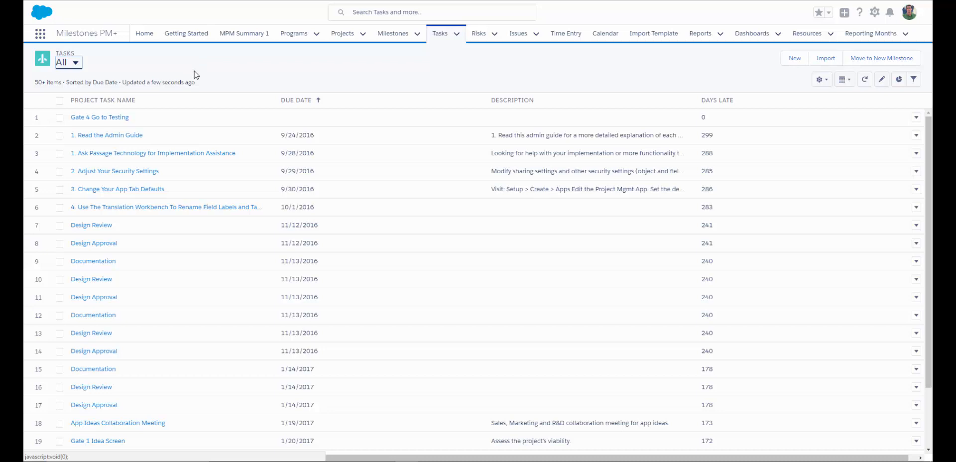
left_click(845, 80)
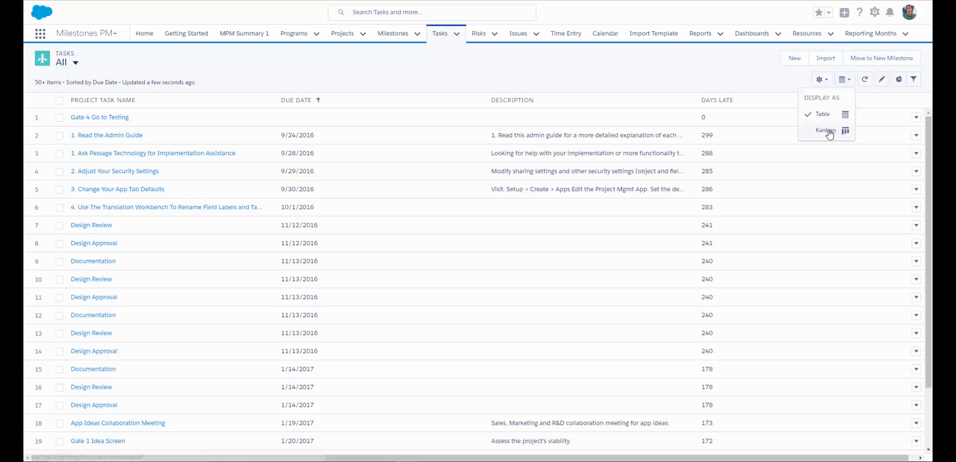
left_click(825, 129)
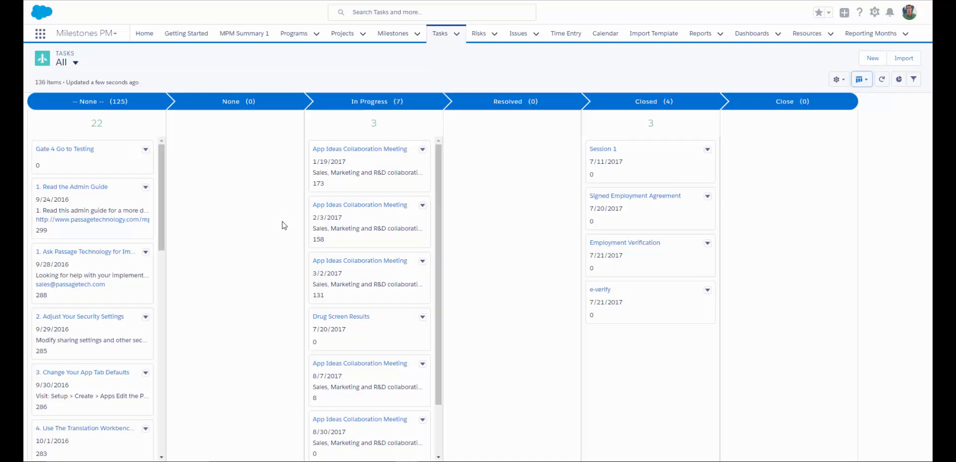
- Bring up the '1. Read the Admin Guide' task record from its Kanban card
left_click(71, 186)
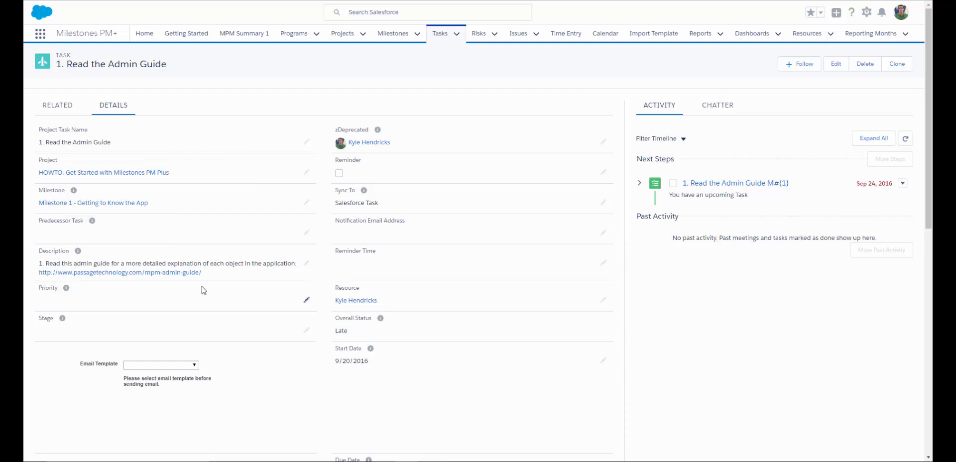
mouse_move(188, 329)
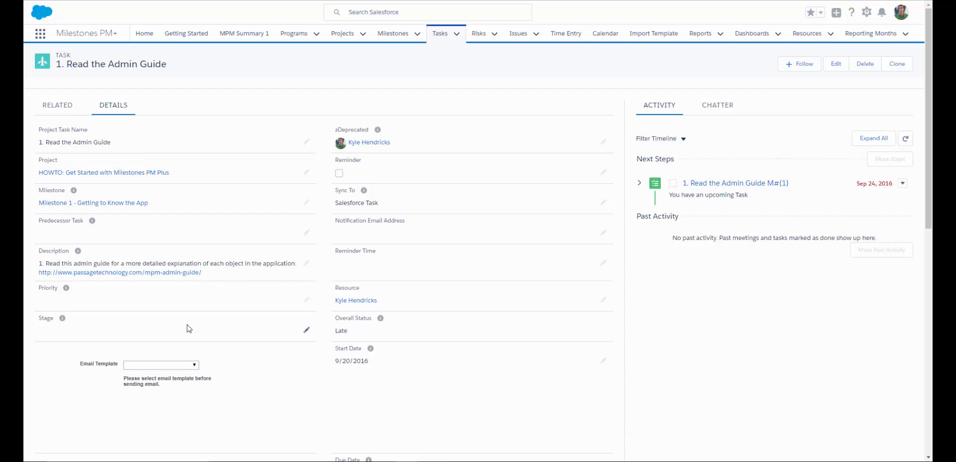
mouse_move(373, 195)
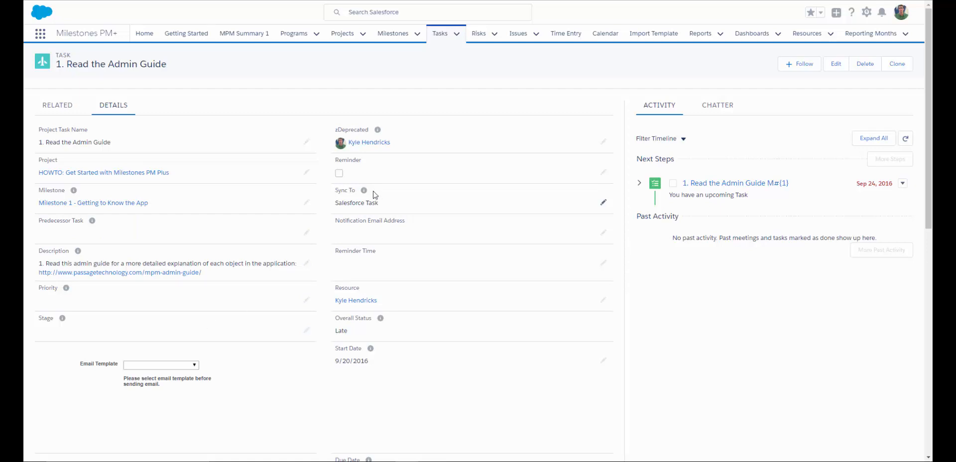
mouse_move(398, 201)
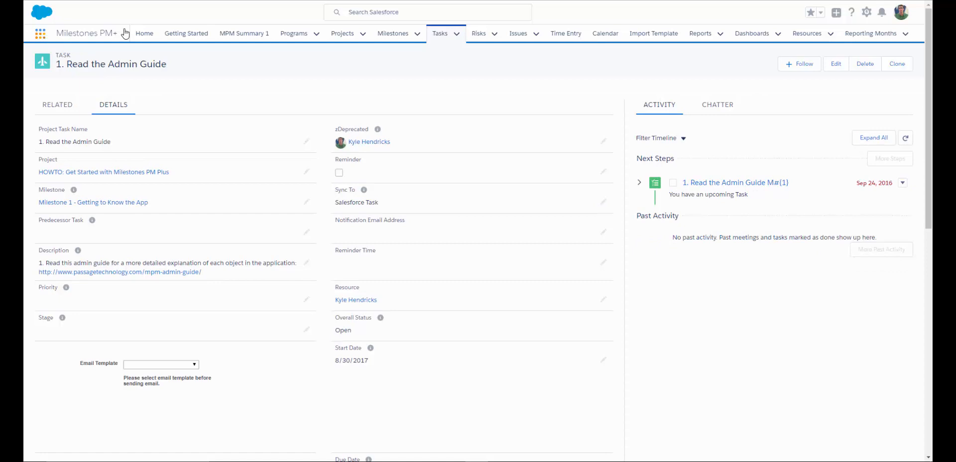
left_click(143, 32)
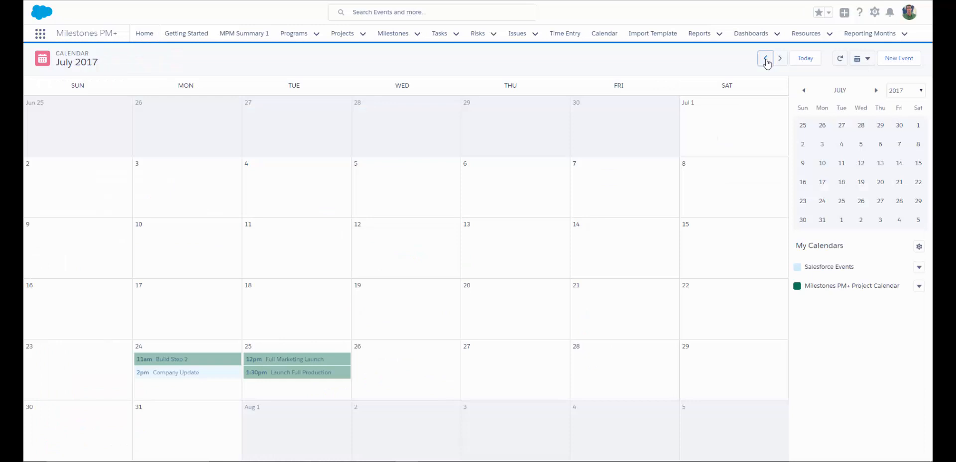
mouse_move(267, 363)
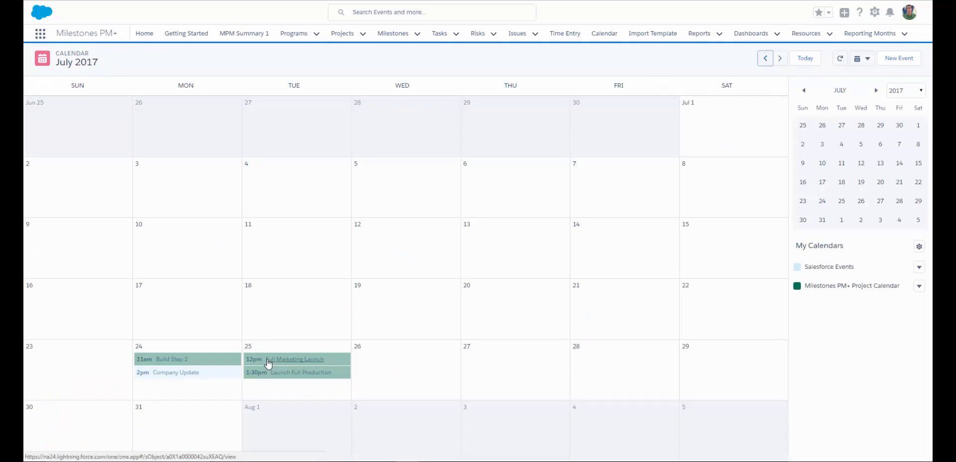
mouse_move(252, 378)
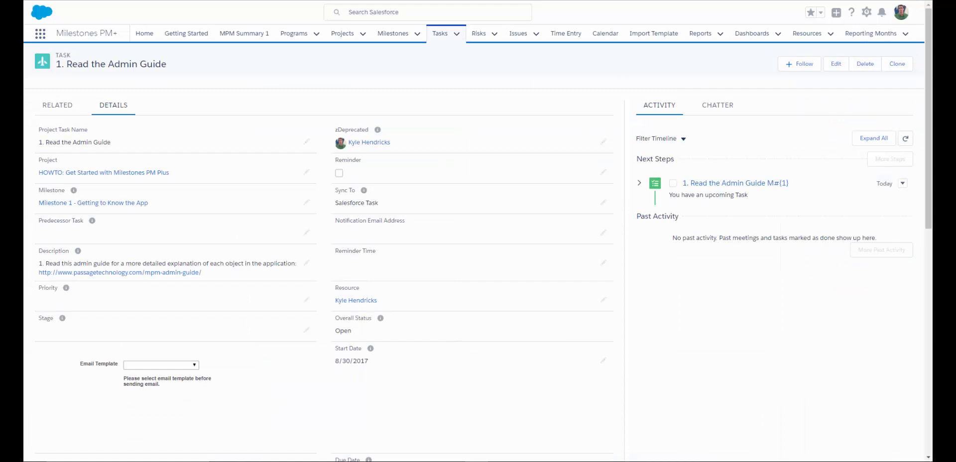
mouse_move(447, 206)
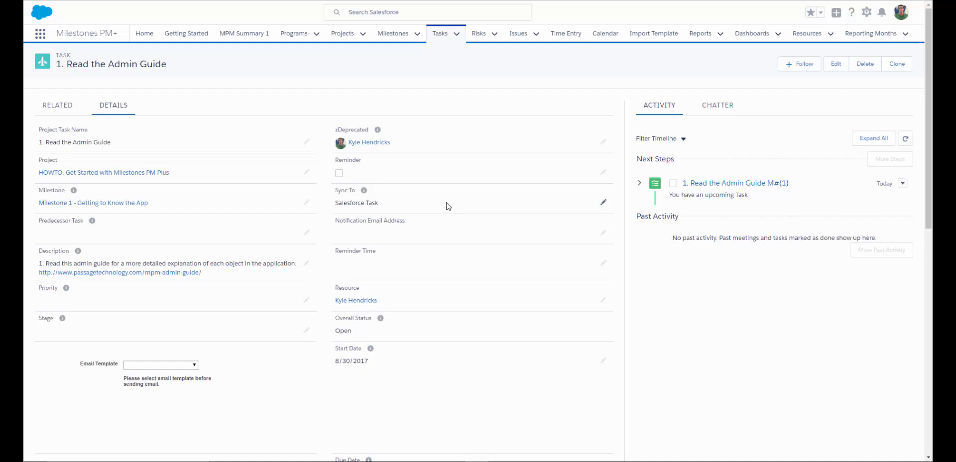
mouse_move(387, 199)
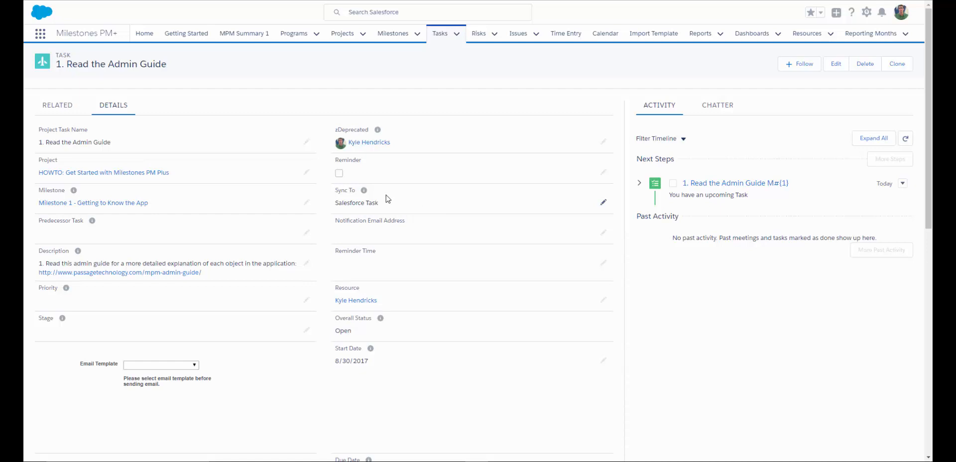
mouse_move(389, 204)
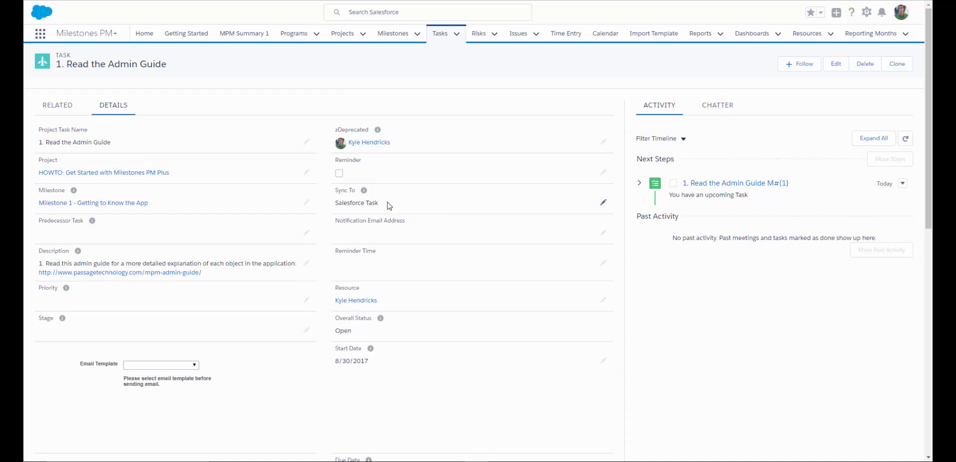
mouse_move(420, 202)
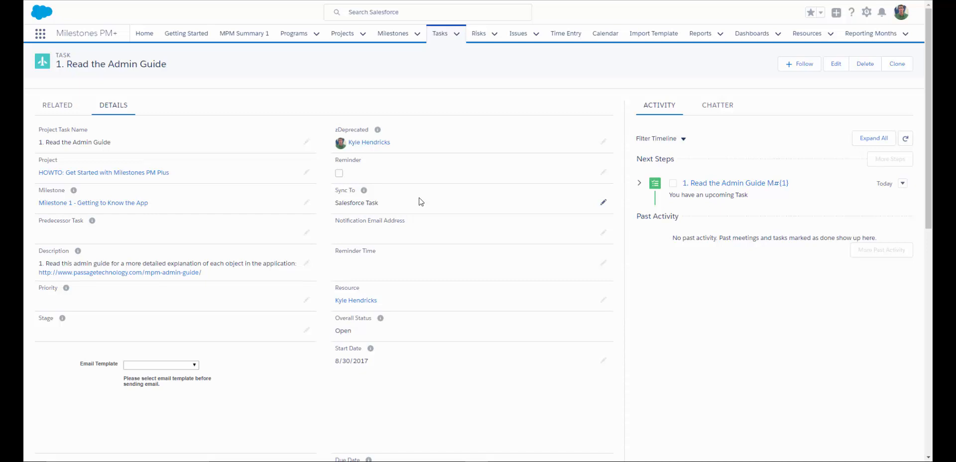
mouse_move(428, 232)
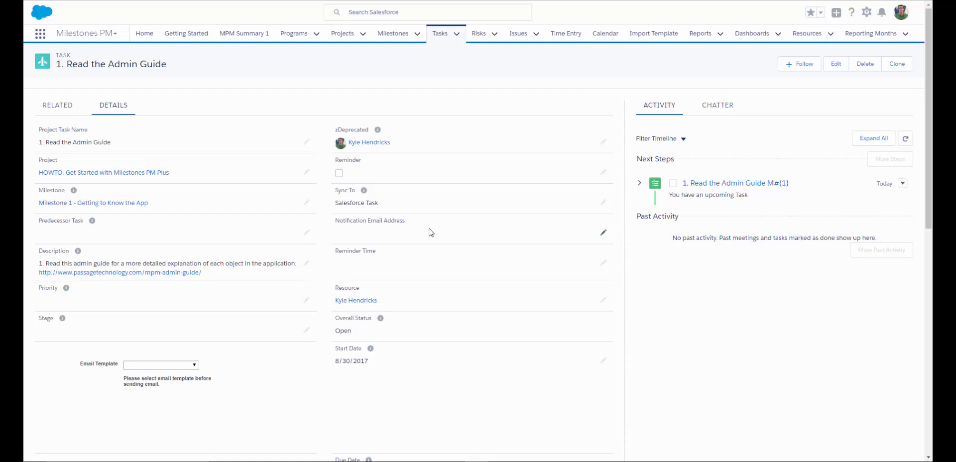
scroll("down", 3)
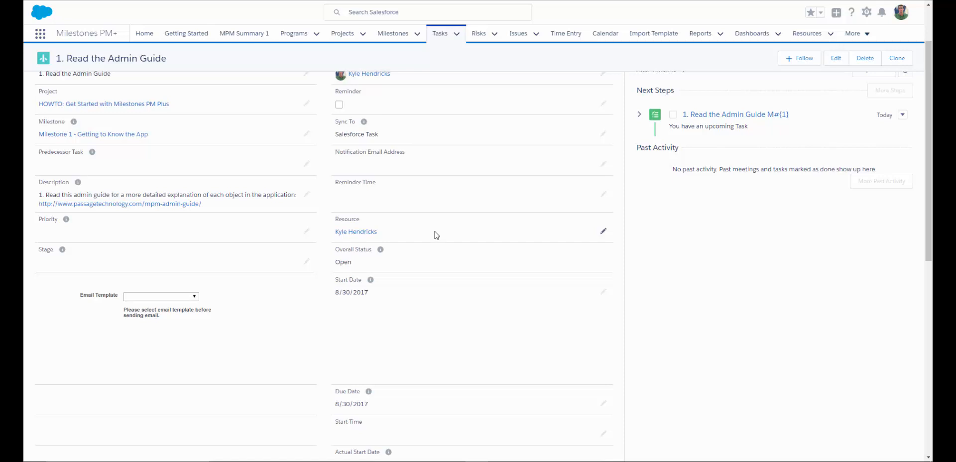
mouse_move(439, 233)
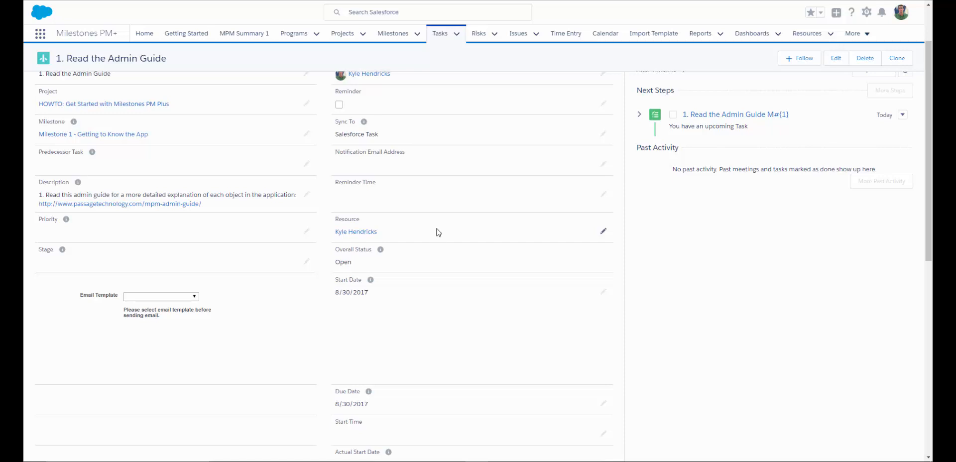
mouse_move(805, 34)
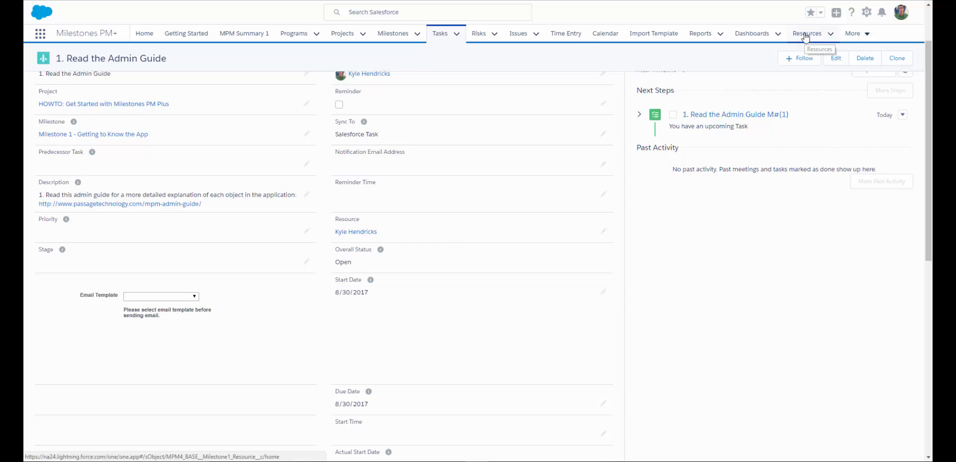
left_click(806, 33)
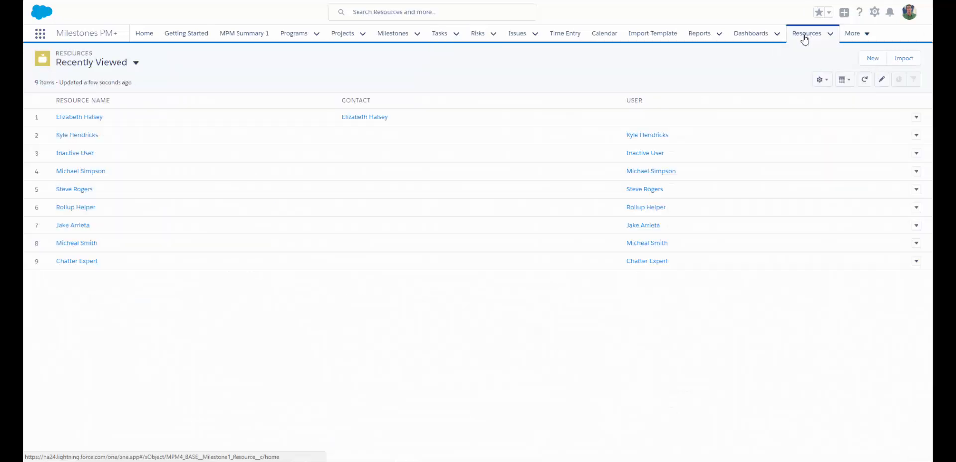
left_click(872, 57)
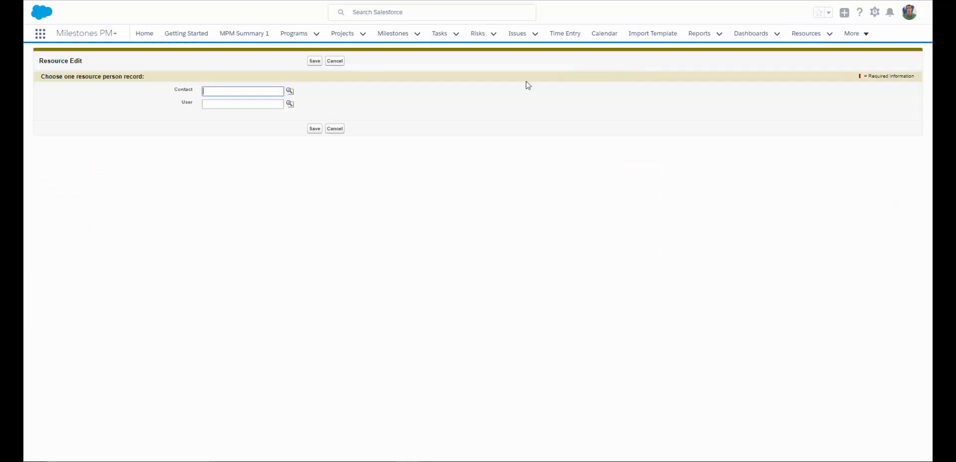
mouse_move(445, 101)
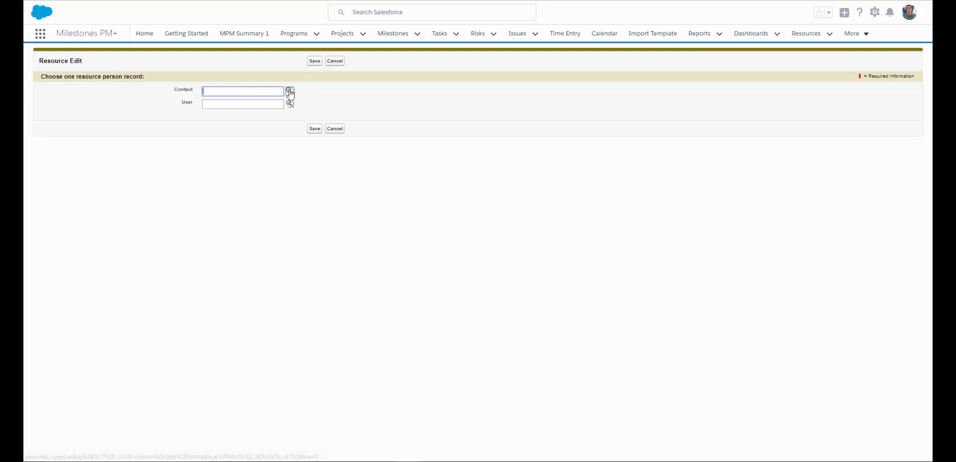
left_click(290, 92)
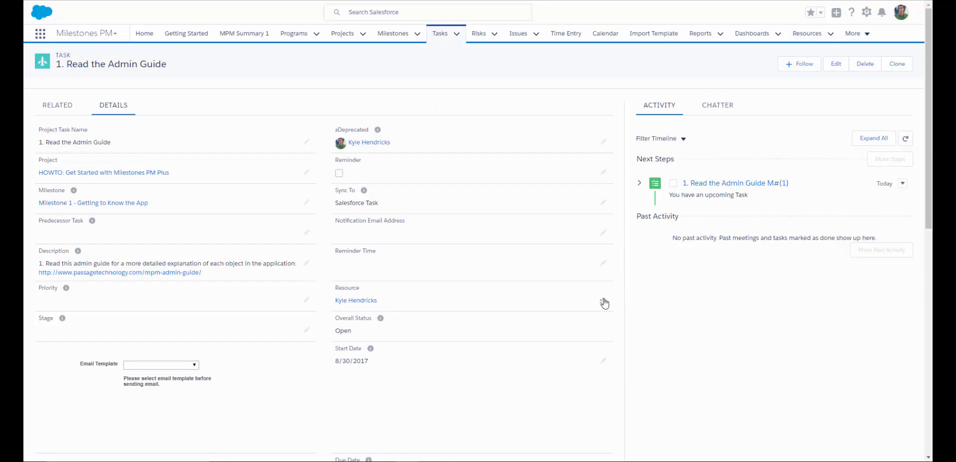
- Change the task's Resource to Jake Arrieta and return to the task record
left_click(604, 300)
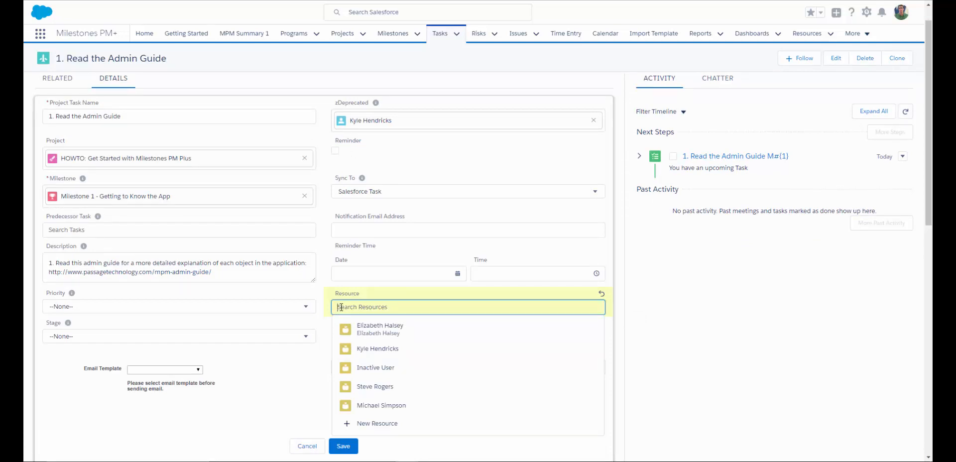
type("J")
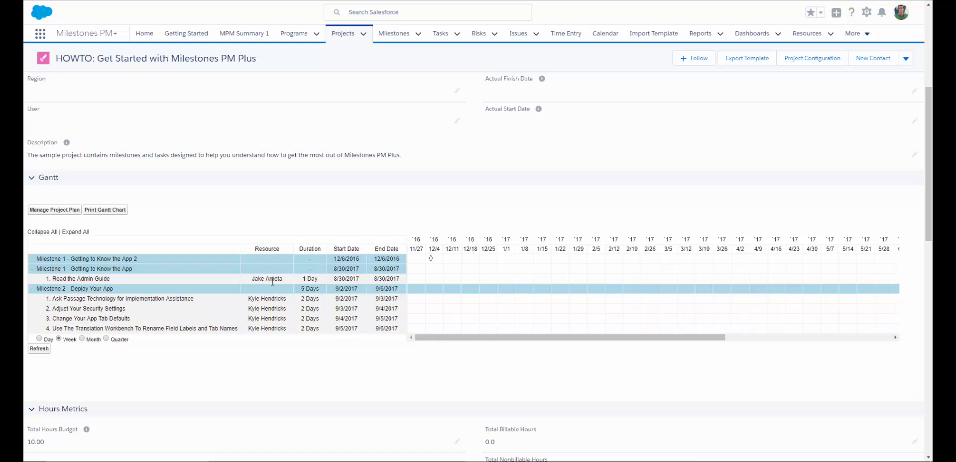
left_click(81, 279)
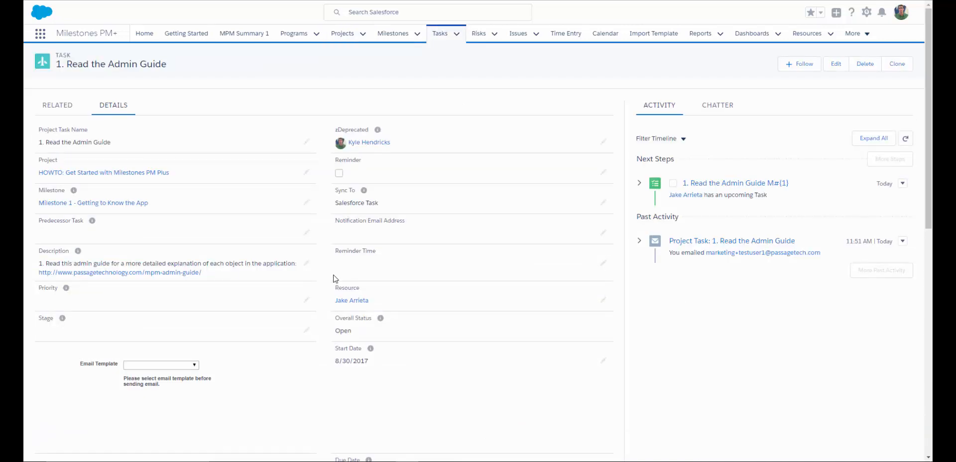
- Show the task's related time and expense records, starting then discarding a new expense
left_click(57, 105)
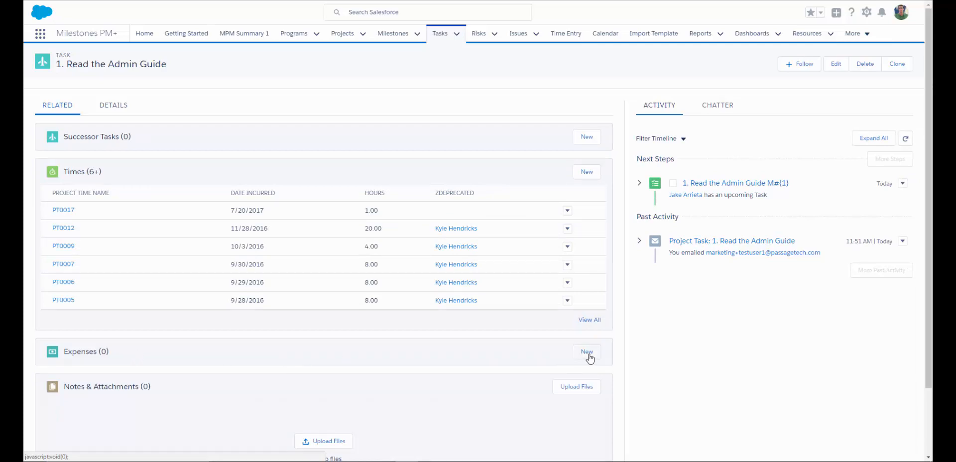
left_click(585, 352)
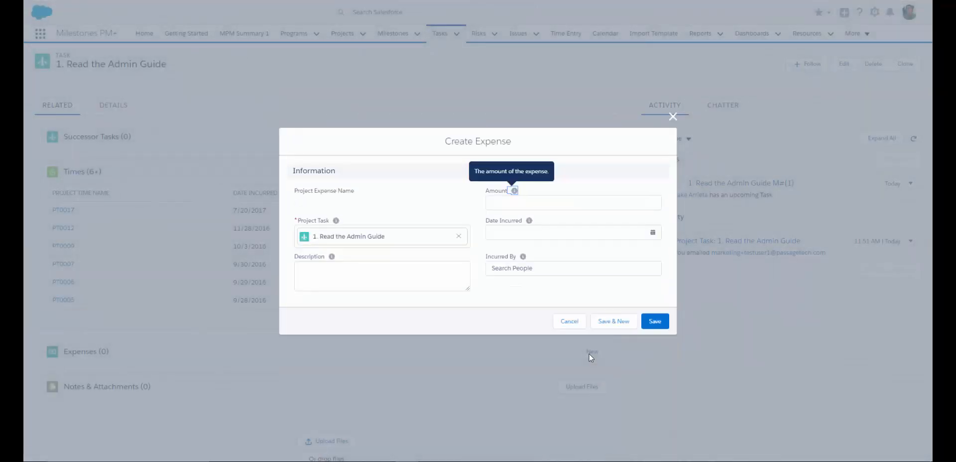
left_click(569, 322)
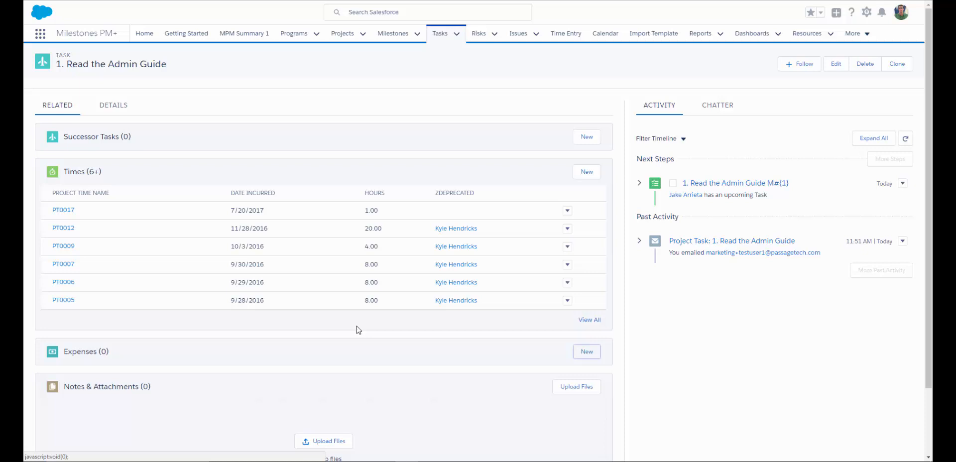
mouse_move(346, 321)
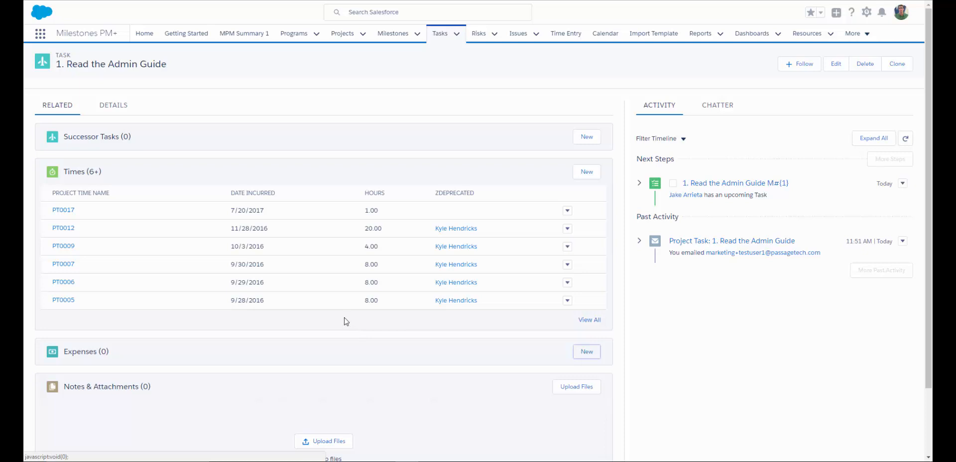
mouse_move(121, 179)
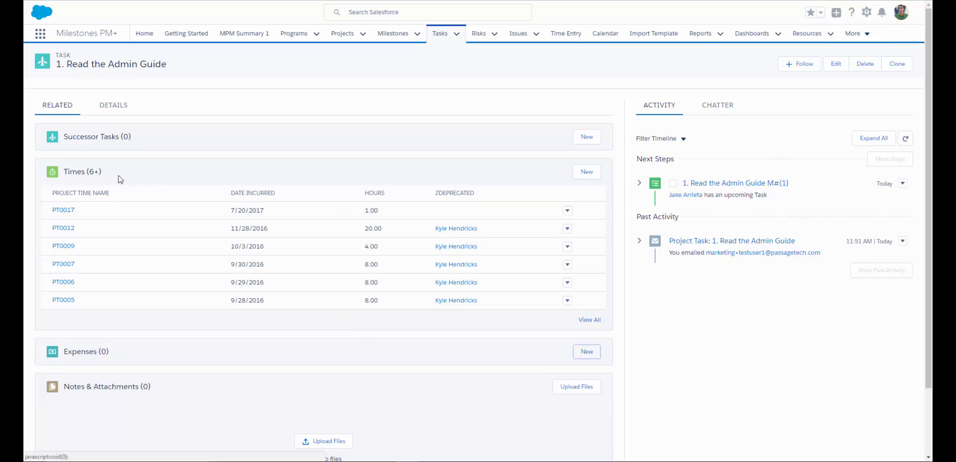
- Start and cancel a new time record, then go to the weekly Time Entry timesheet
left_click(586, 171)
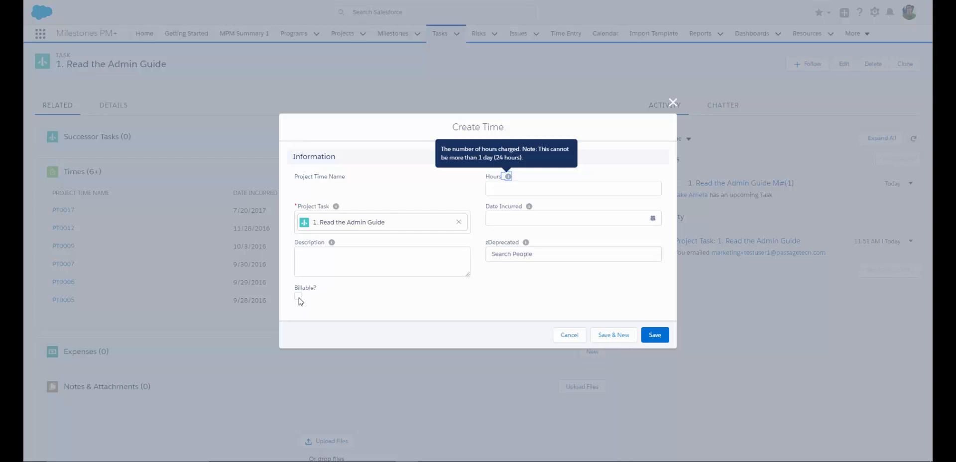
mouse_move(300, 299)
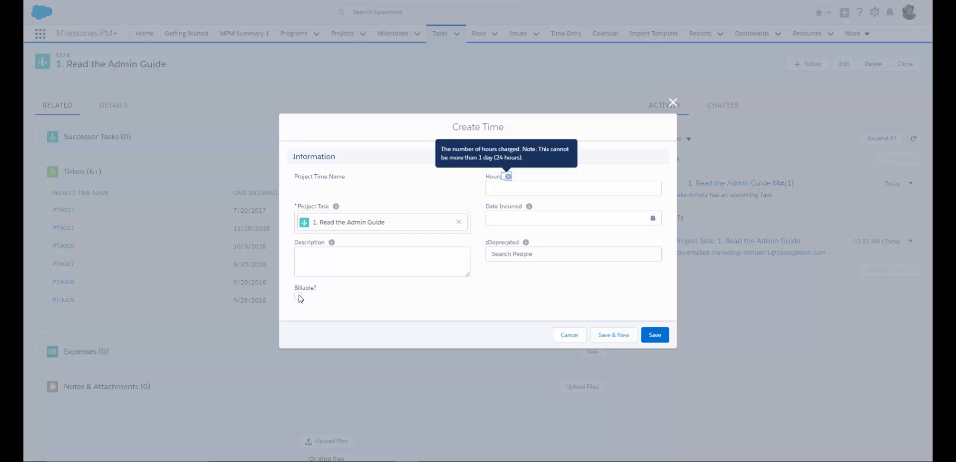
mouse_move(301, 299)
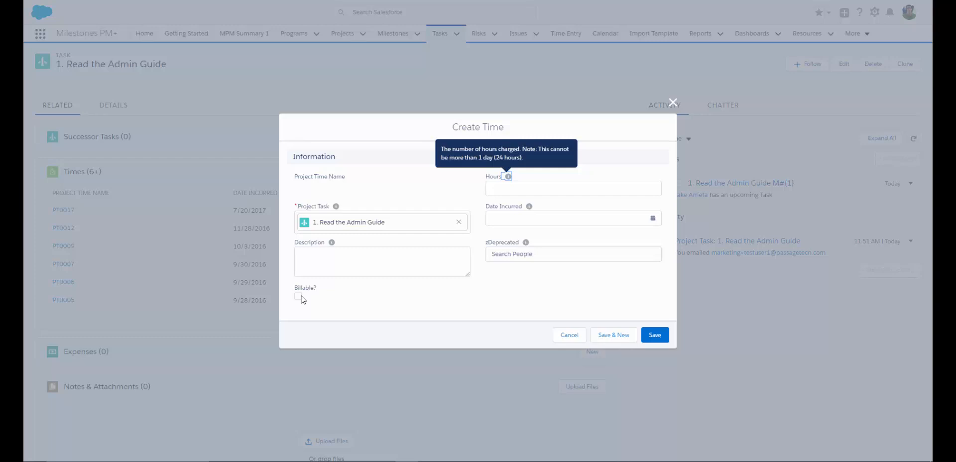
mouse_move(367, 306)
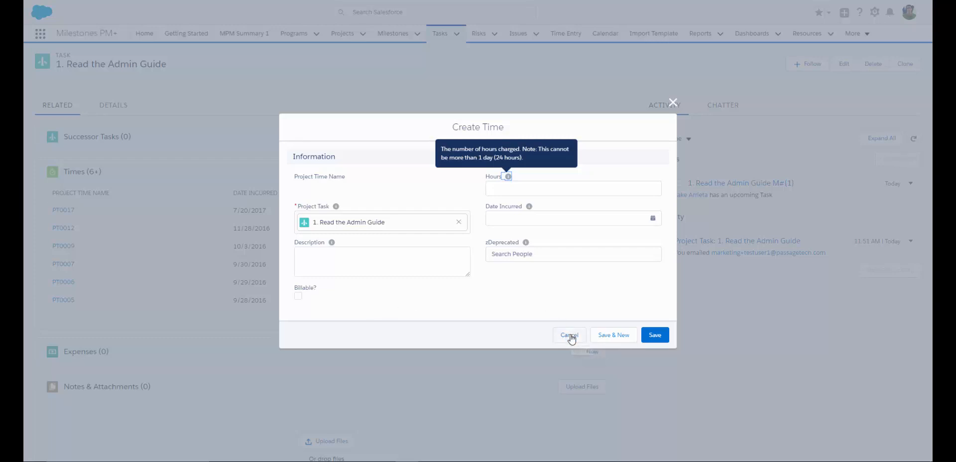
left_click(569, 334)
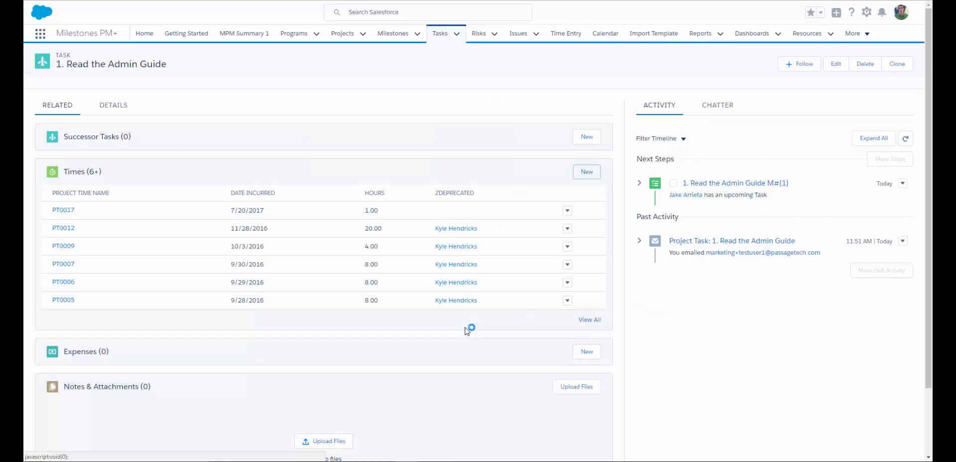
left_click(565, 33)
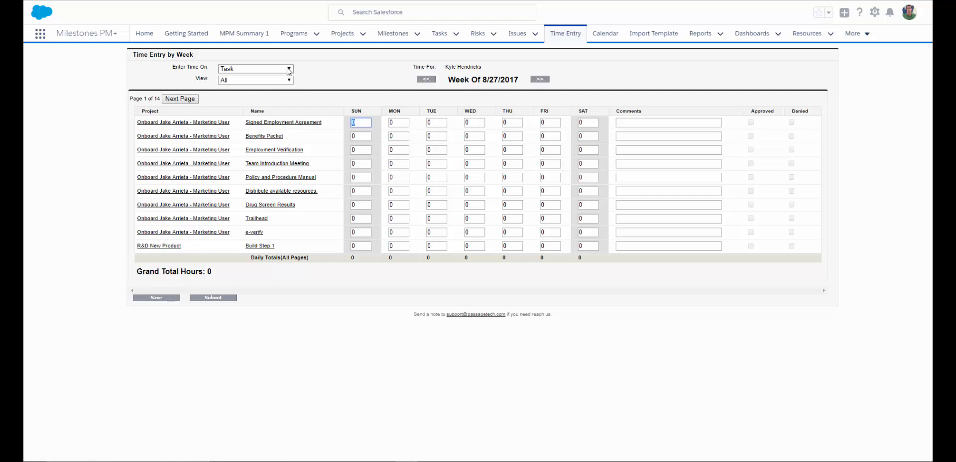
- Keep the All-tasks view, enter 1.0 Monday hours on Signed Employment Agreement and submit the week
left_click(254, 69)
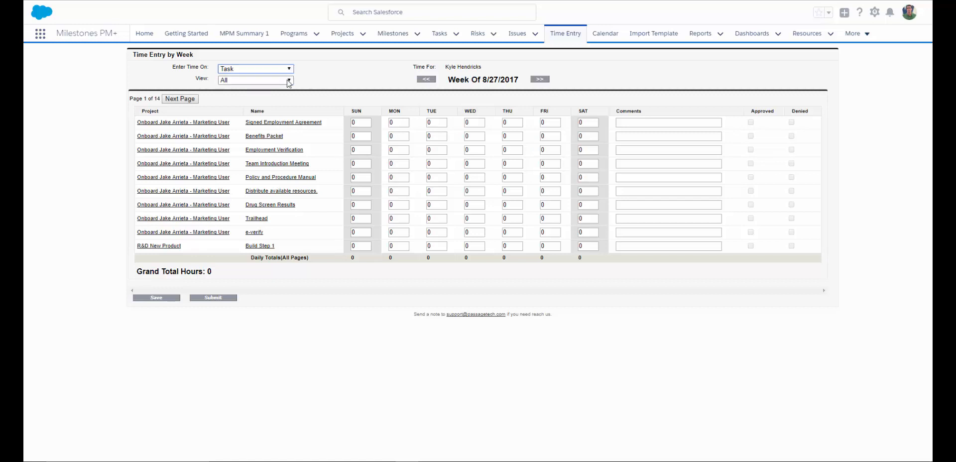
left_click(255, 80)
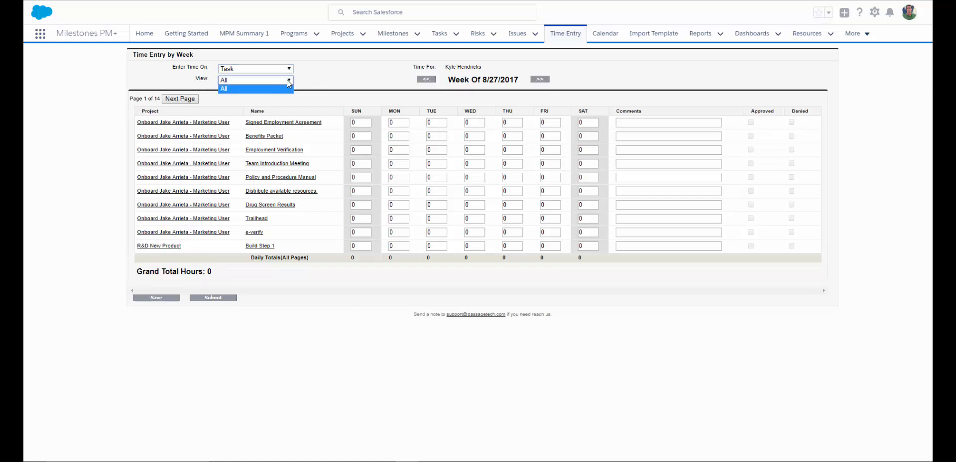
left_click(225, 89)
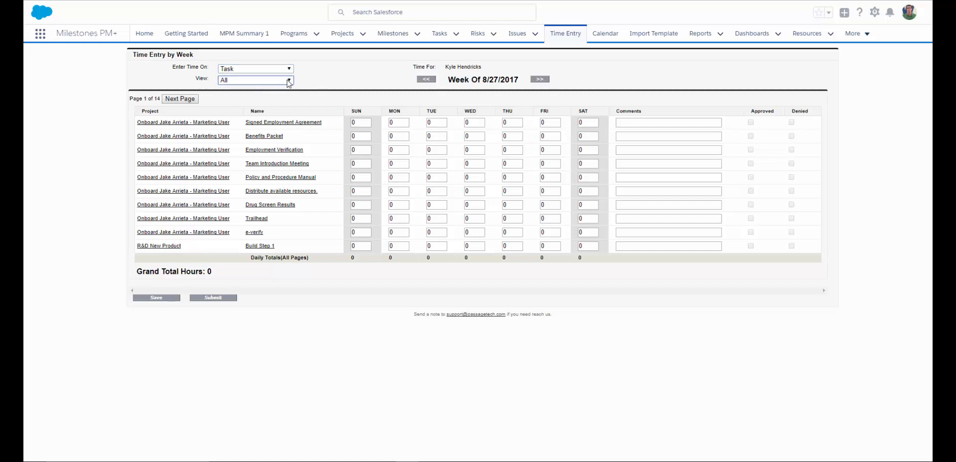
left_click(399, 123)
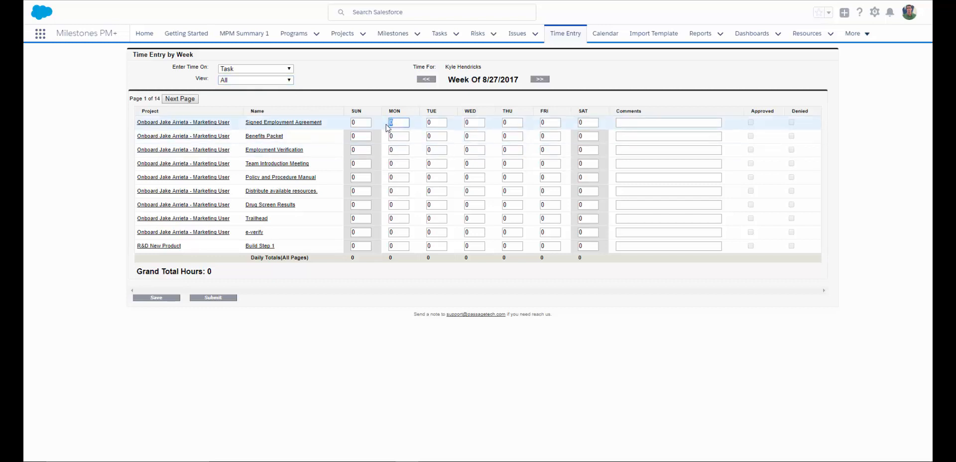
type("1.0")
left_click(399, 176)
type("2")
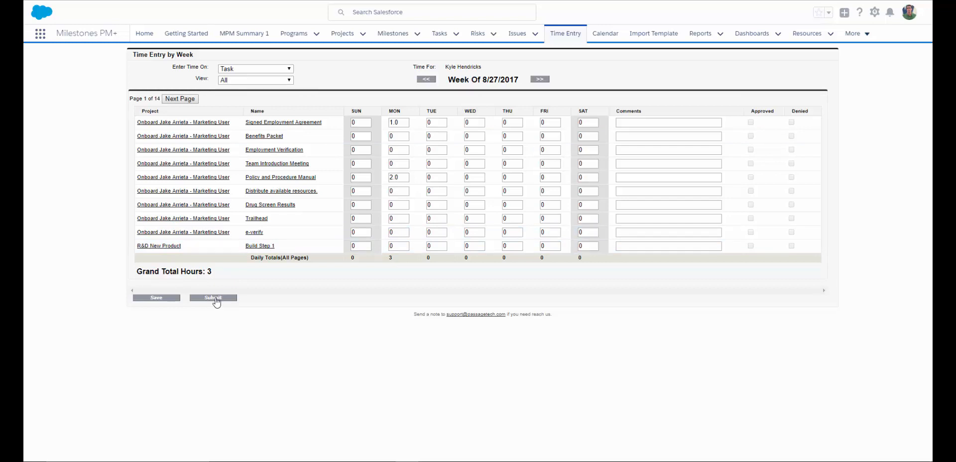
mouse_move(216, 303)
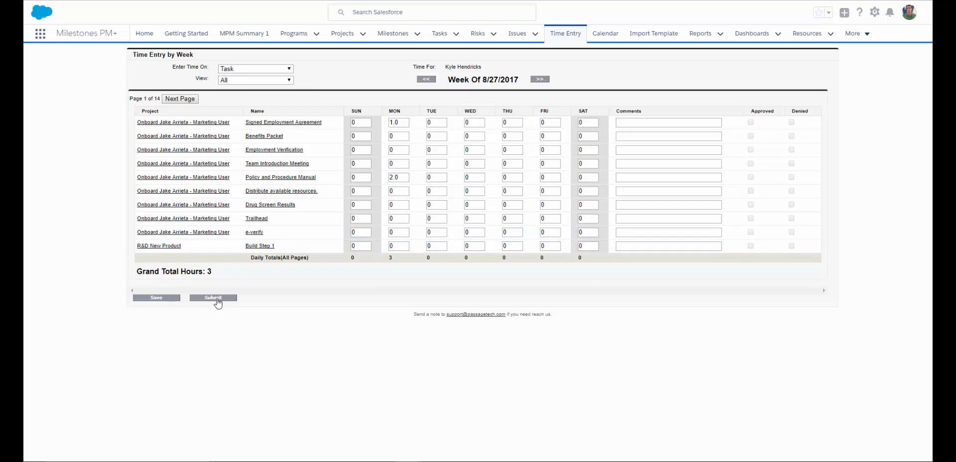
left_click(853, 33)
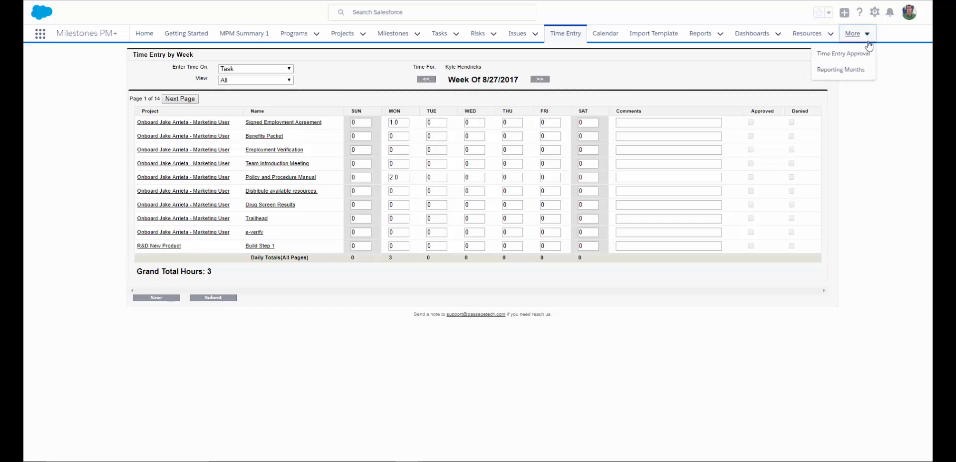
- Visit Time Entry Approval from More, then move to the MPM Summary 1 page
left_click(843, 53)
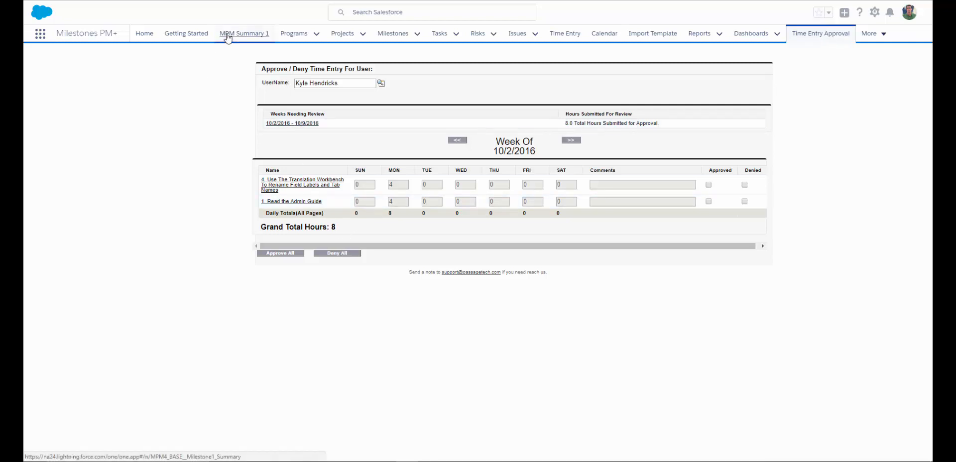
left_click(244, 34)
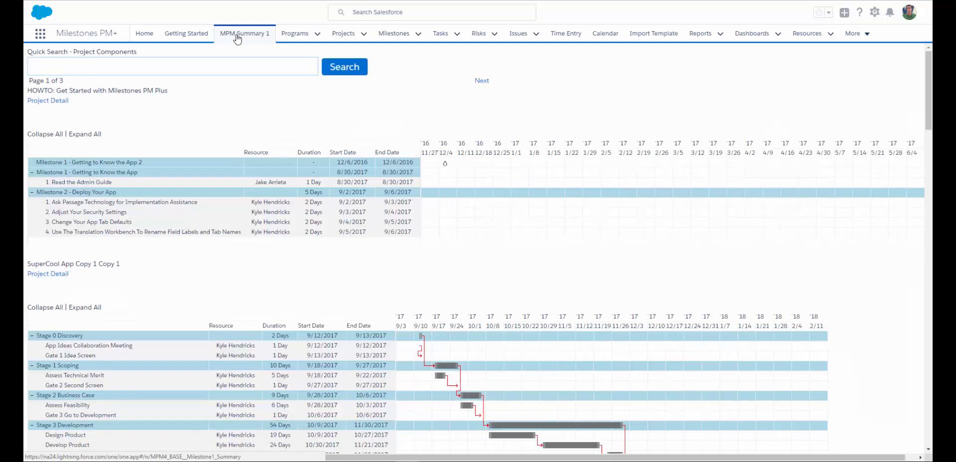
- Scroll through the summary's Gantt charts and navigate to the Czerca Diesel opportunity
scroll("down", 3)
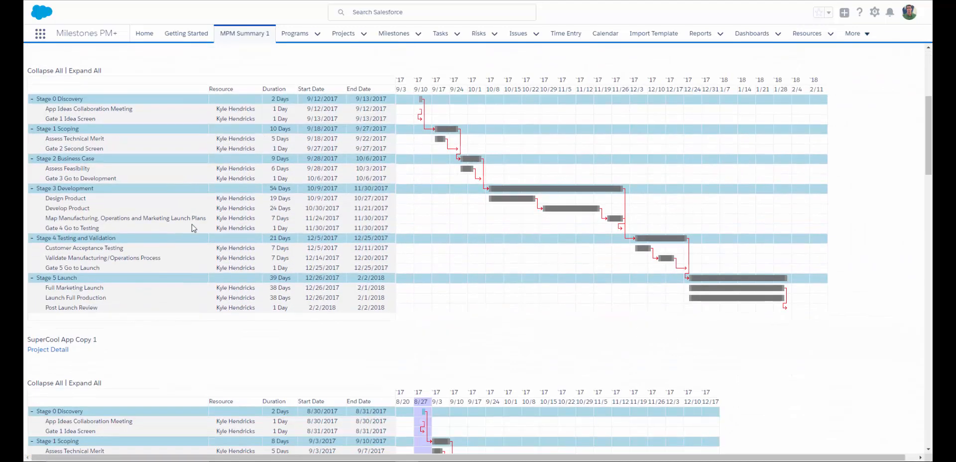
scroll("down", 3)
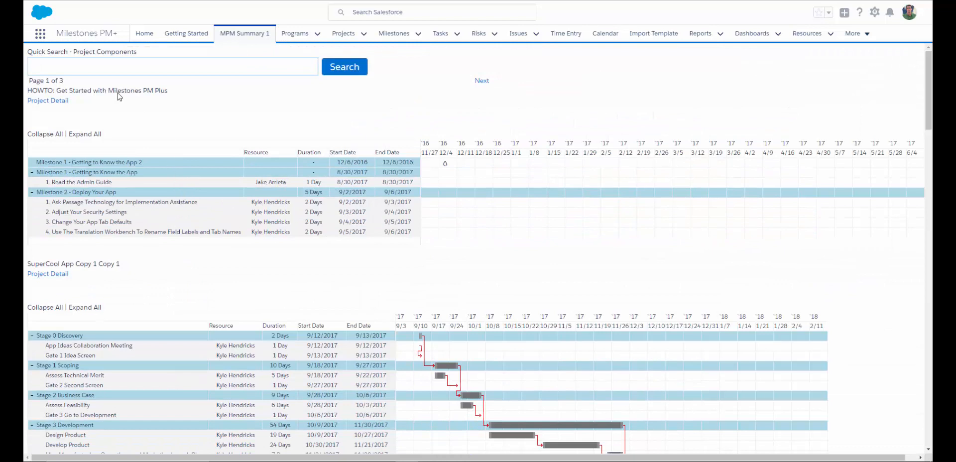
left_click(172, 67)
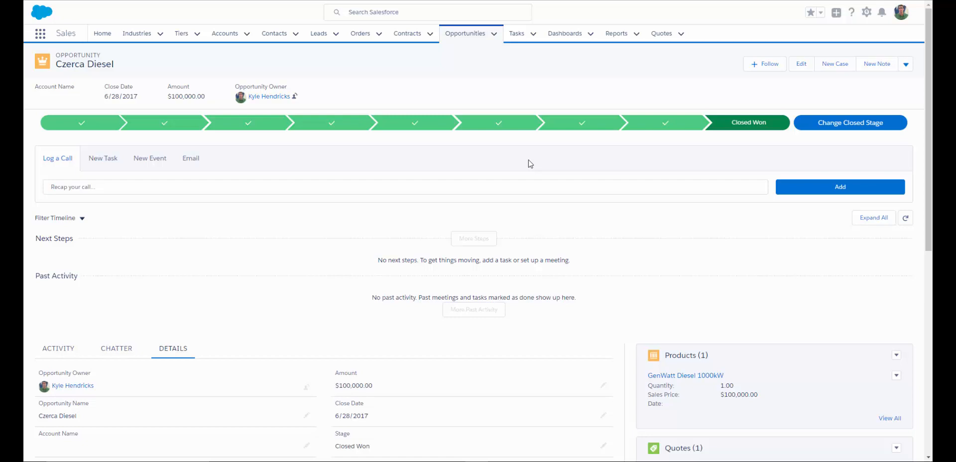
mouse_move(535, 171)
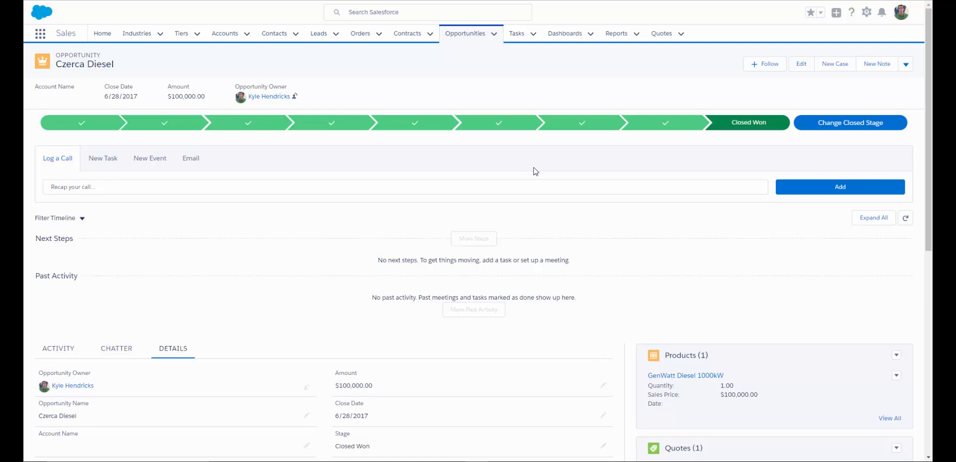
- Change the opportunity's Type to Starter Project (LPM1), save it, and show more actions
scroll("down", 3)
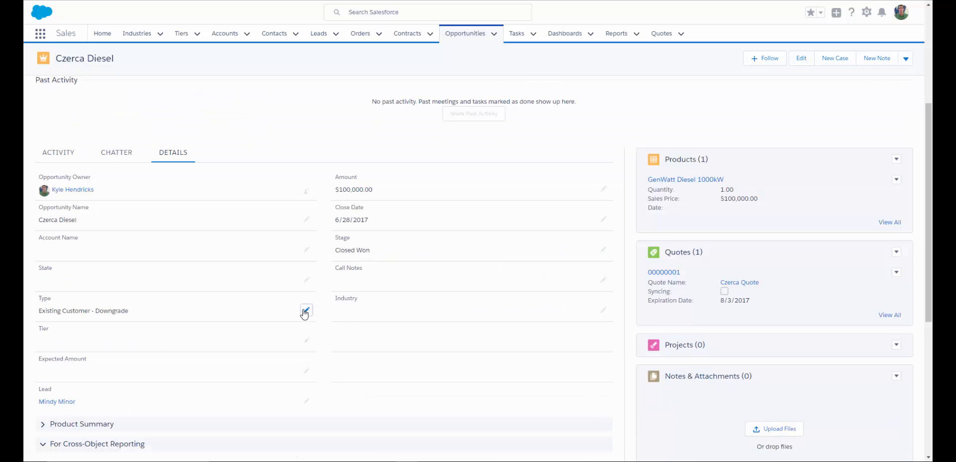
left_click(306, 311)
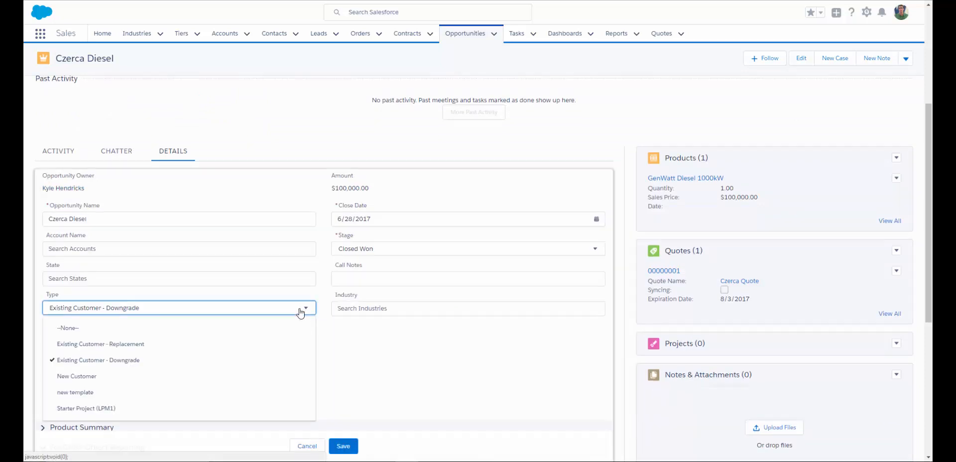
left_click(86, 408)
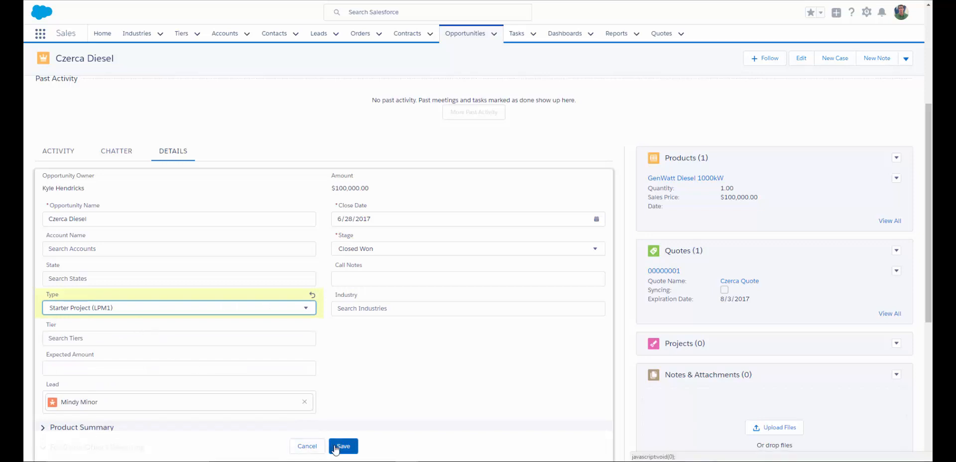
left_click(343, 445)
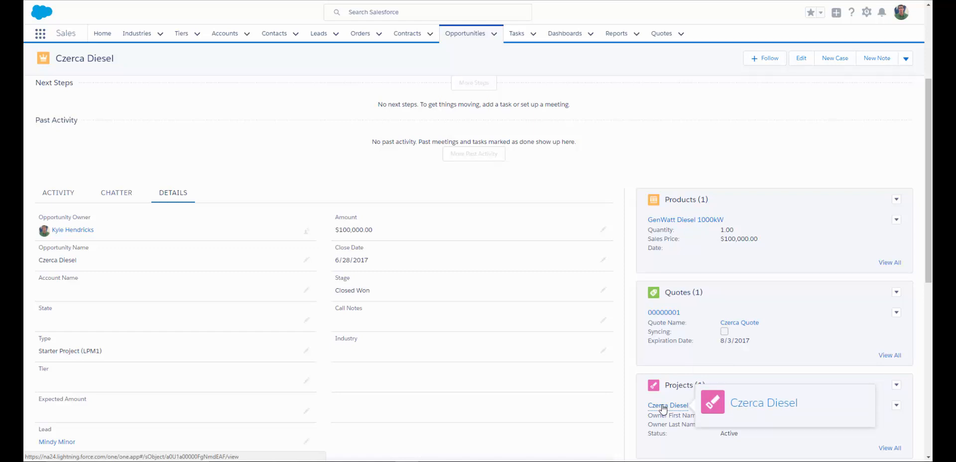
left_click(906, 63)
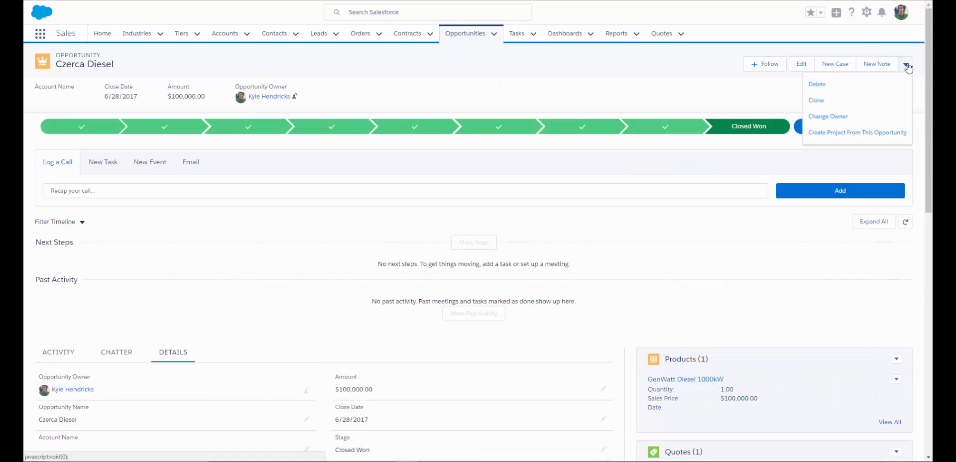
mouse_move(858, 133)
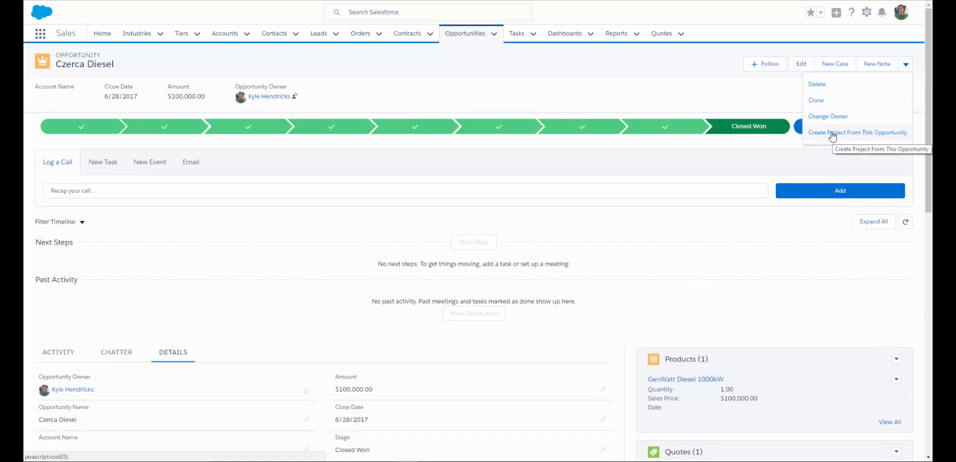
- Start Create Project From This Opportunity and browse the Milestones PM Folder templates (Starter Project LPM1, Stage Gate)
left_click(857, 133)
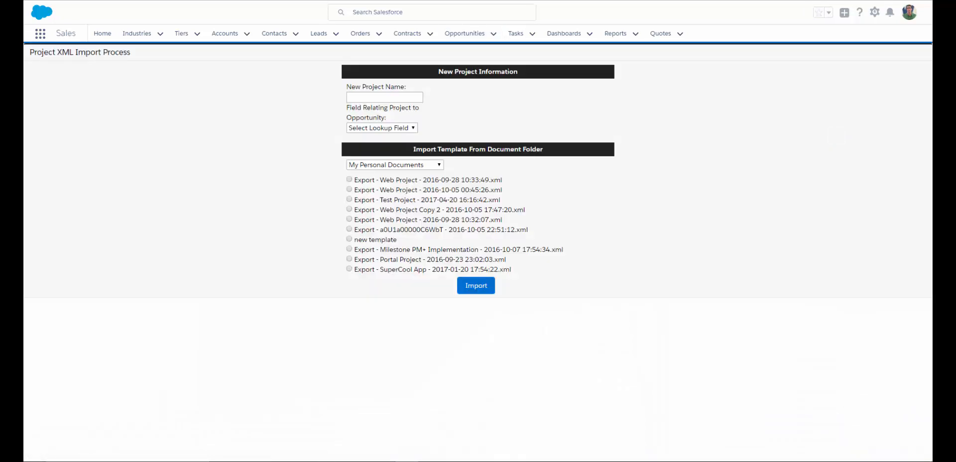
left_click(394, 164)
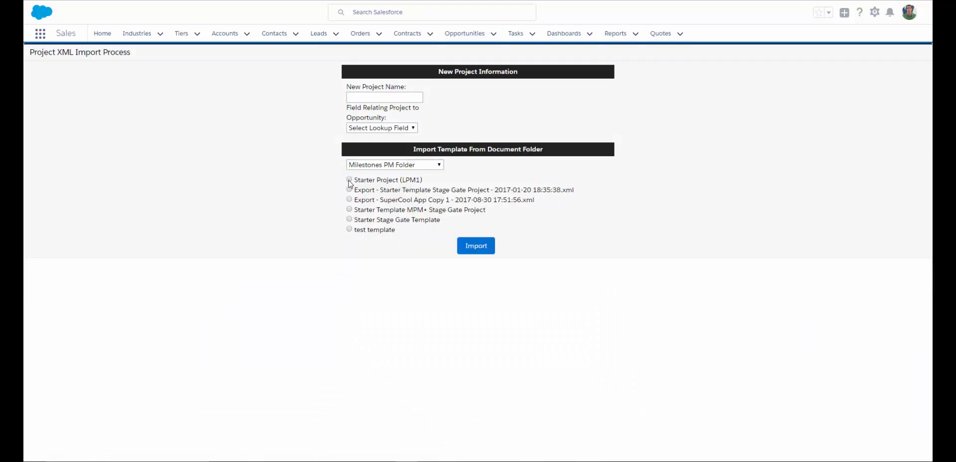
left_click(350, 180)
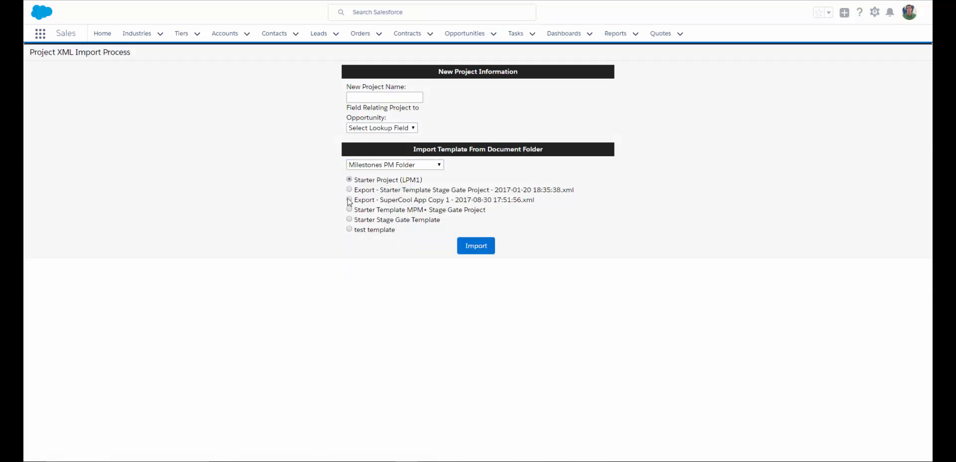
left_click(350, 210)
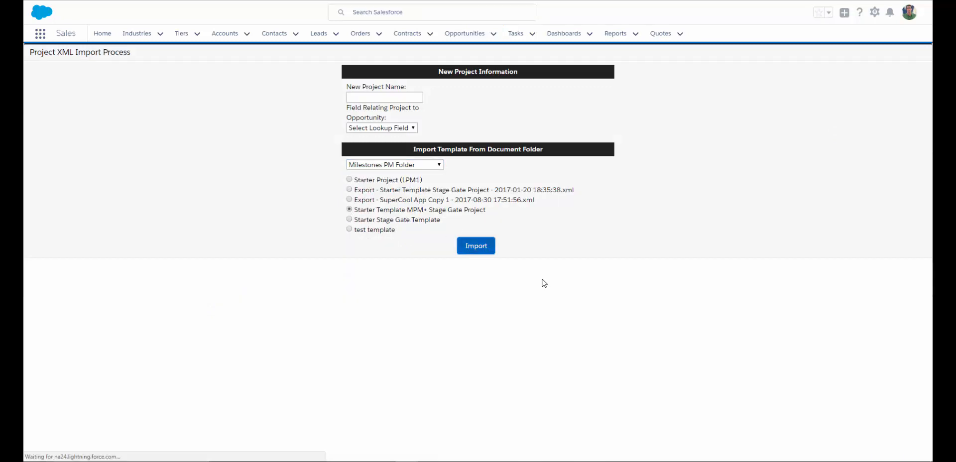
left_click(476, 245)
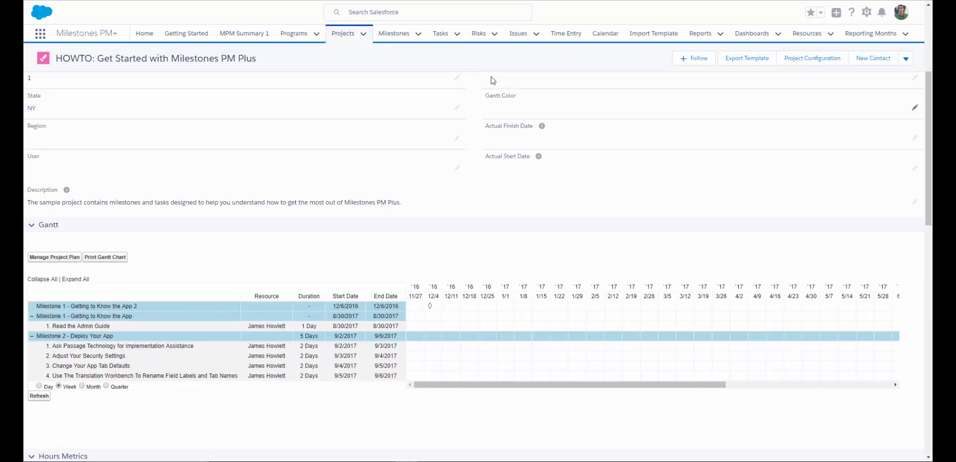
mouse_move(482, 66)
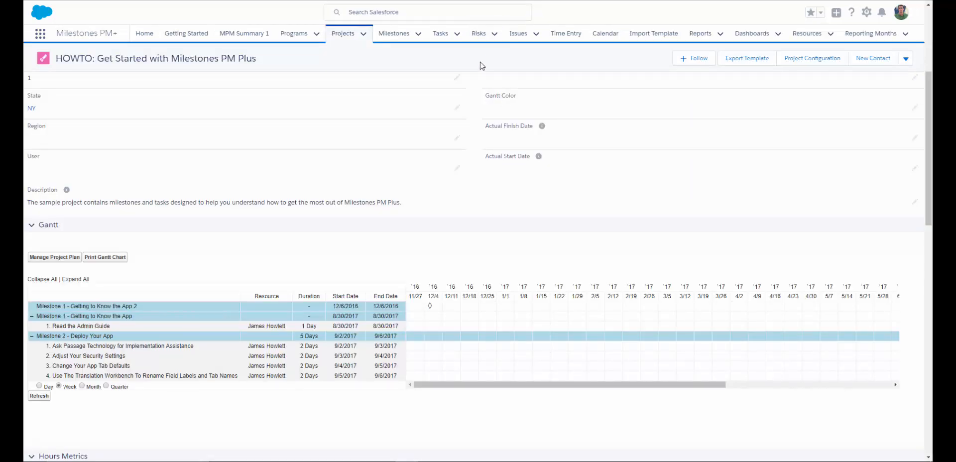
- From Getting Started, open the Milestones PM+ Admin Guide on the Passage Technology site
left_click(186, 33)
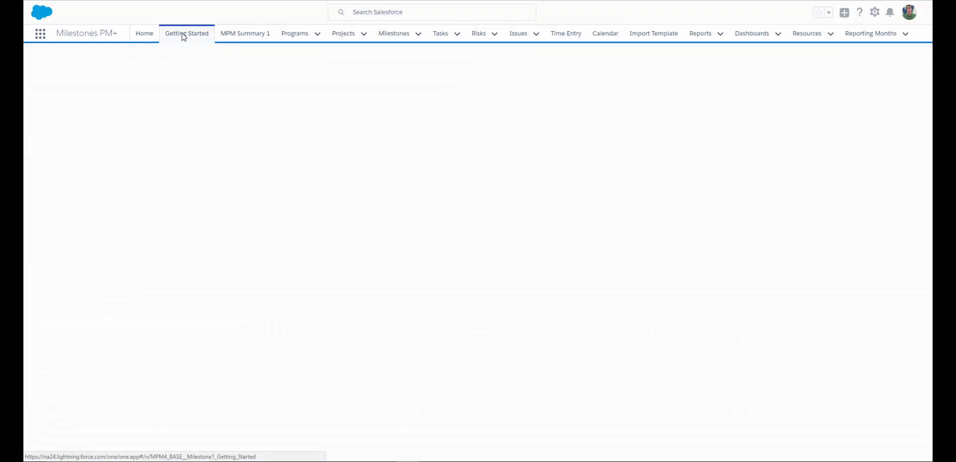
left_click(186, 33)
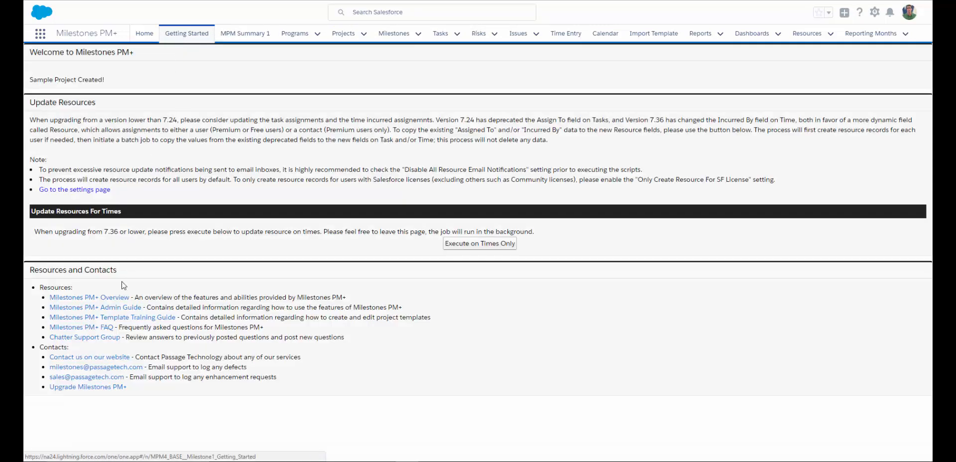
left_click(96, 307)
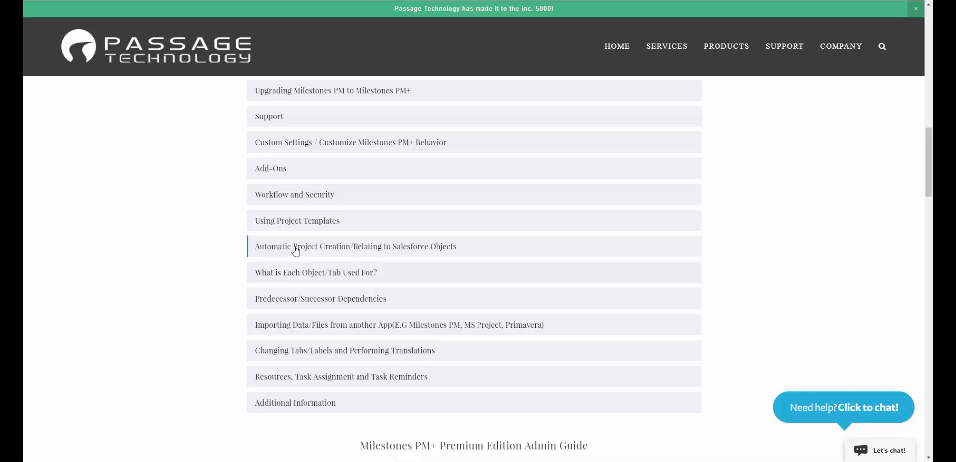
- Expand the 'Automatic Project Creation/Relating to Salesforce Objects' guide section
left_click(356, 246)
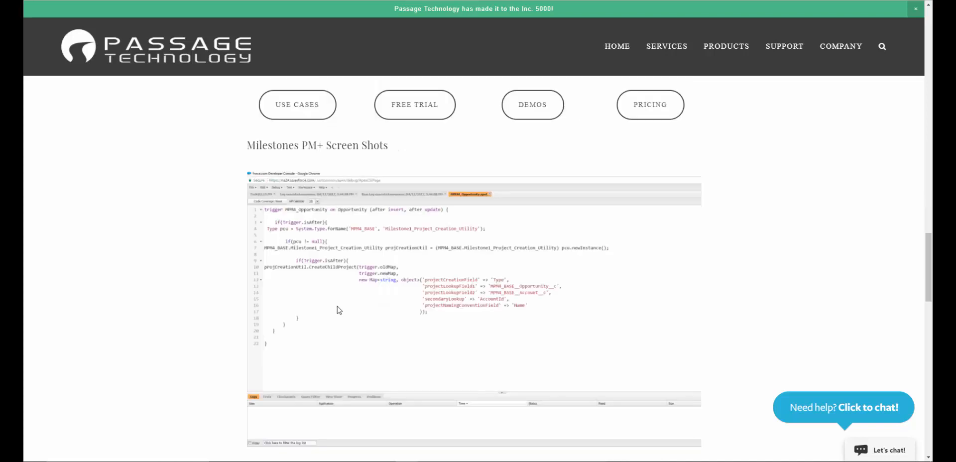
mouse_move(551, 292)
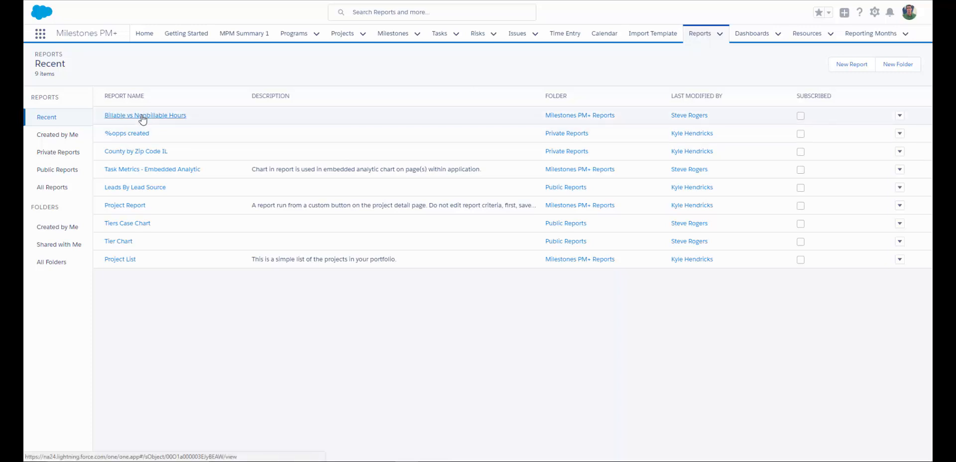
- Open the Billable vs Nonbillable Hours report and refresh it to 23 records, 12.0 billable, 94.0 nonbillable
left_click(146, 115)
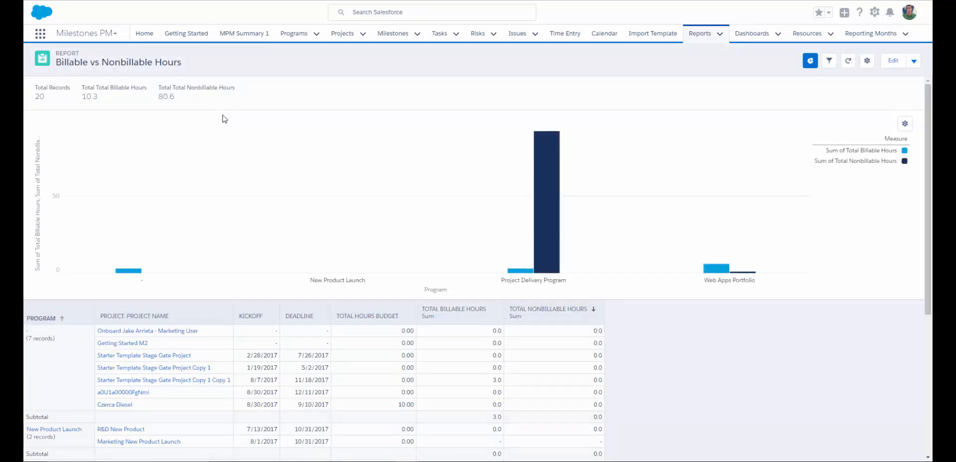
left_click(847, 60)
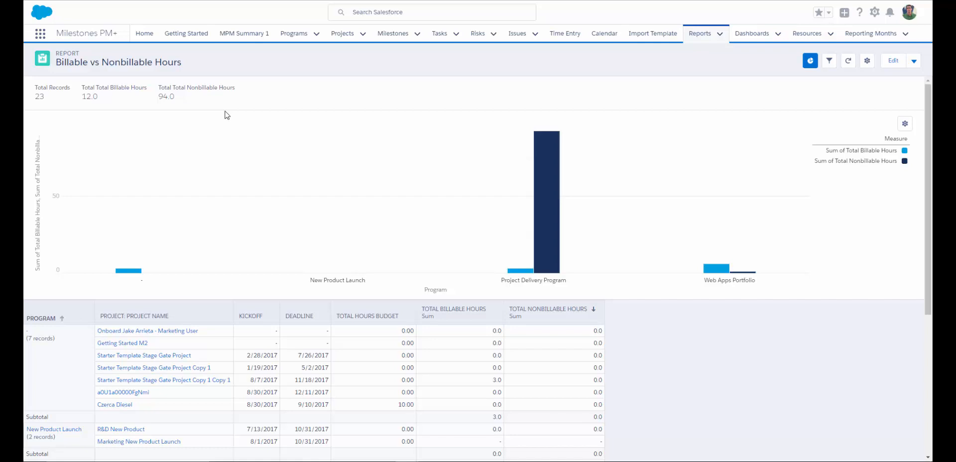
mouse_move(243, 108)
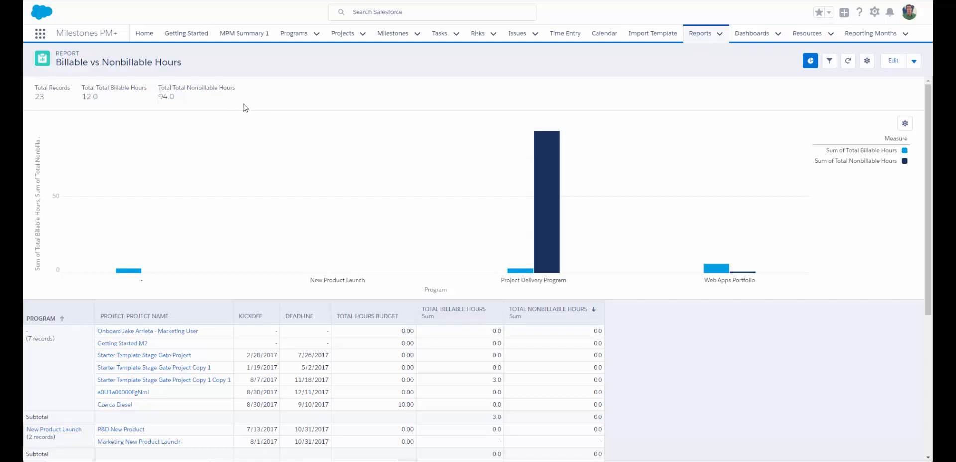
mouse_move(246, 106)
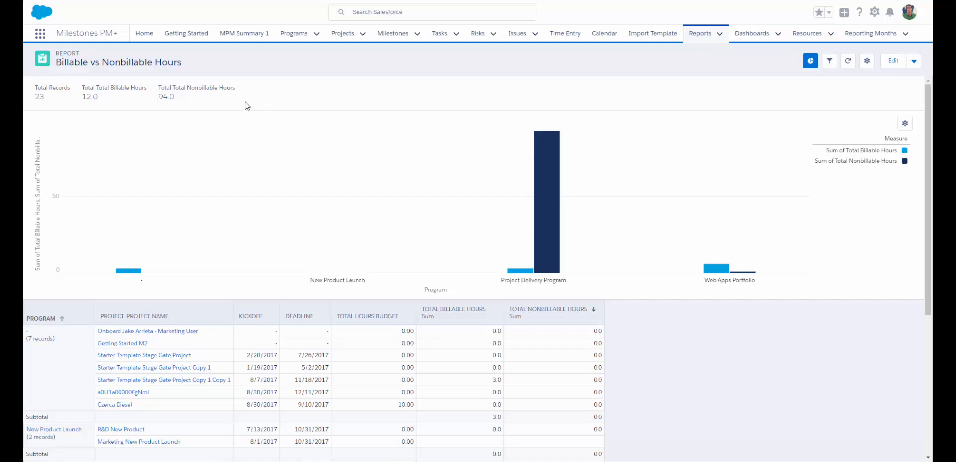
mouse_move(270, 107)
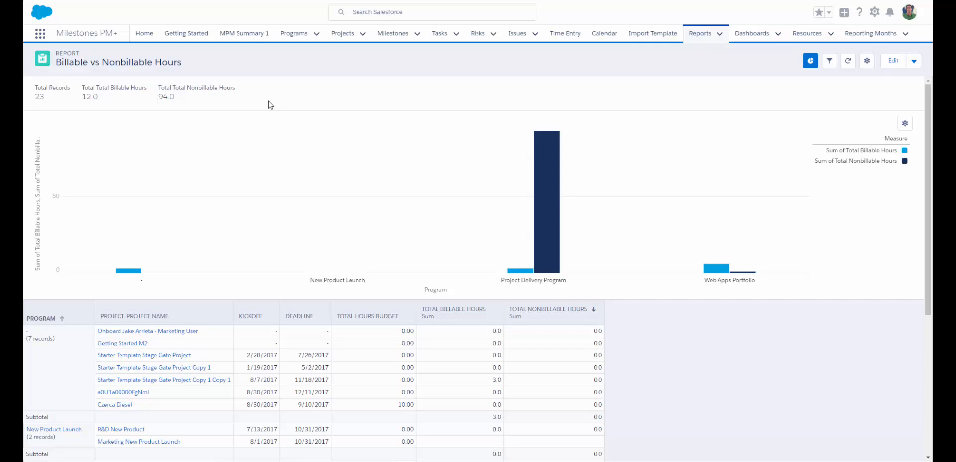
mouse_move(271, 100)
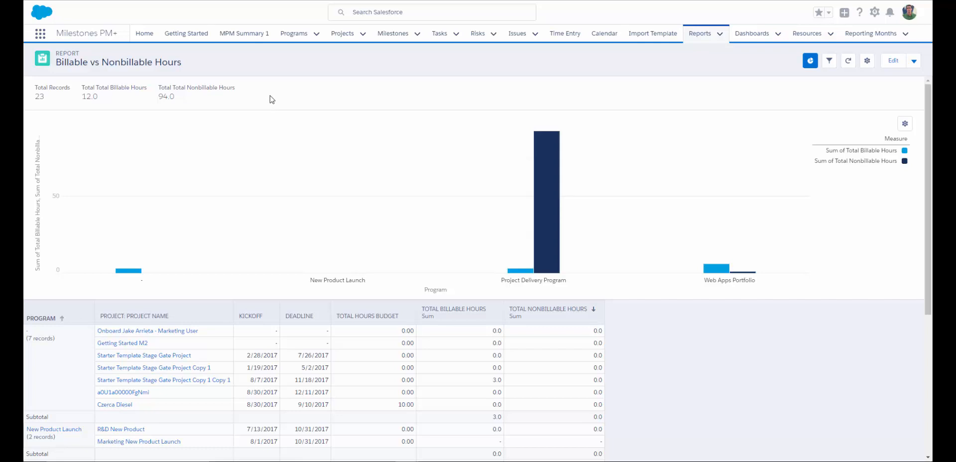